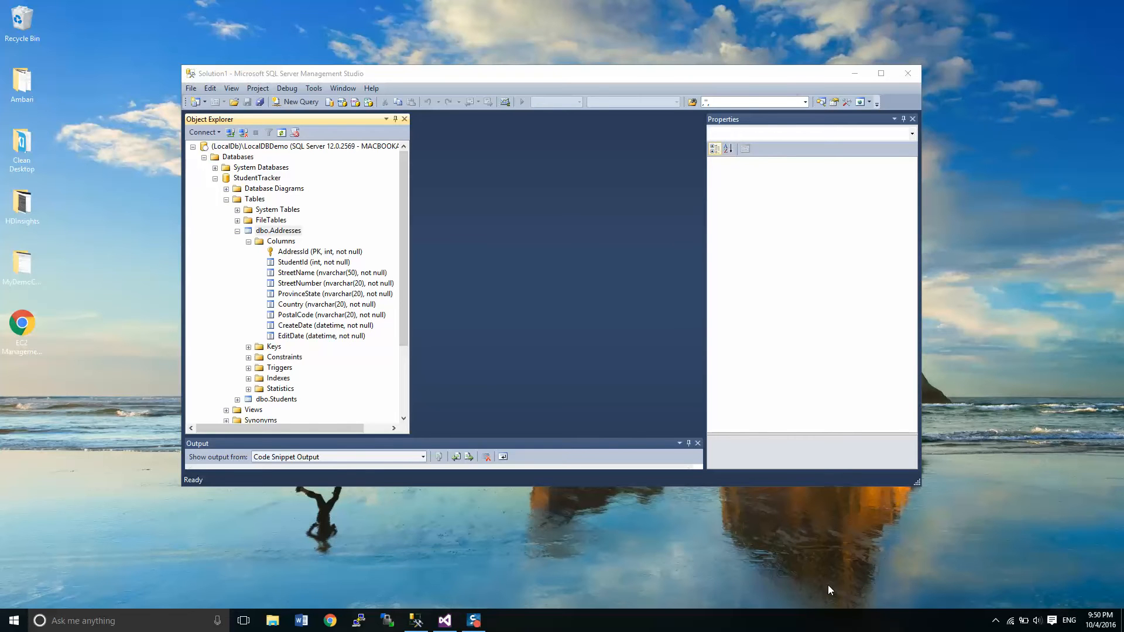
Maximize the SSMS window and select the dbo.Addresses table in Object Explorer.
click(880, 73)
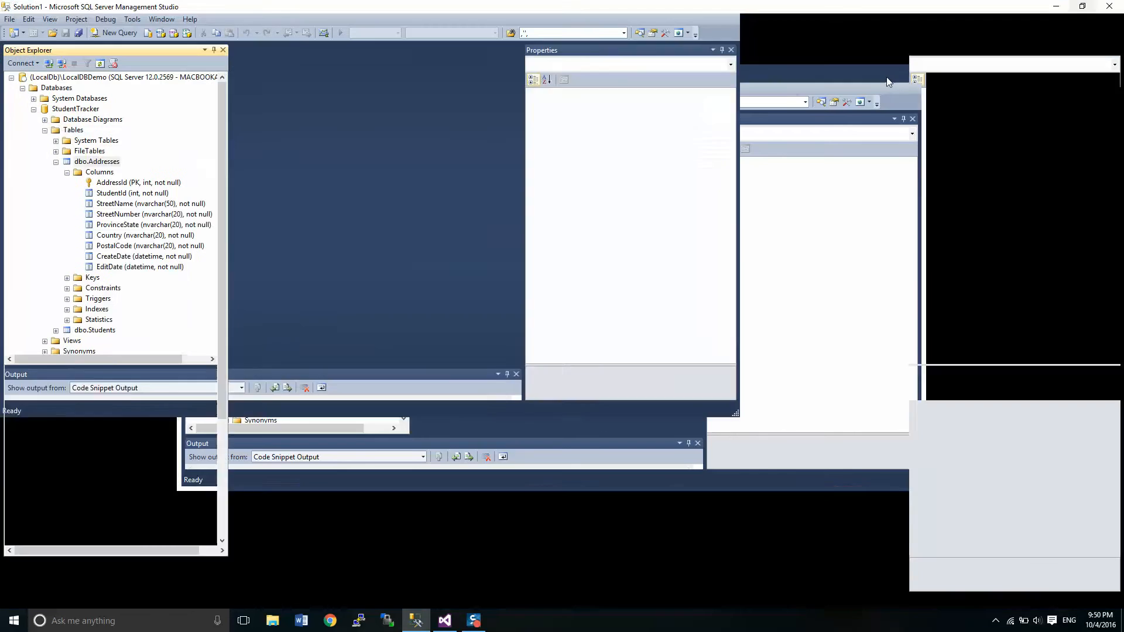
click(97, 162)
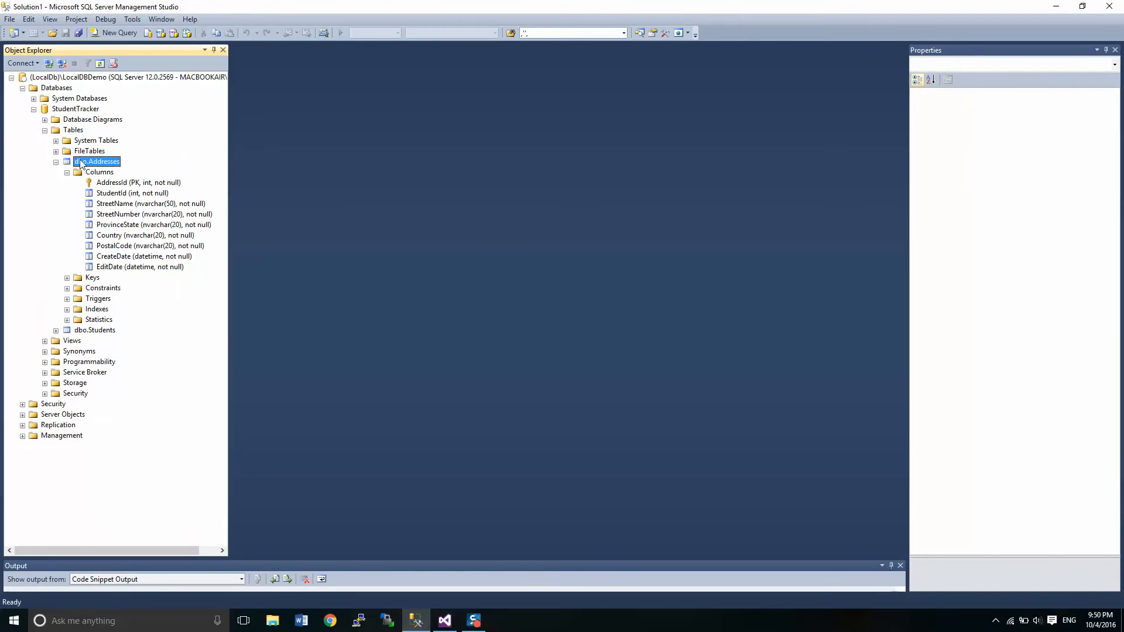
right_click(96, 162)
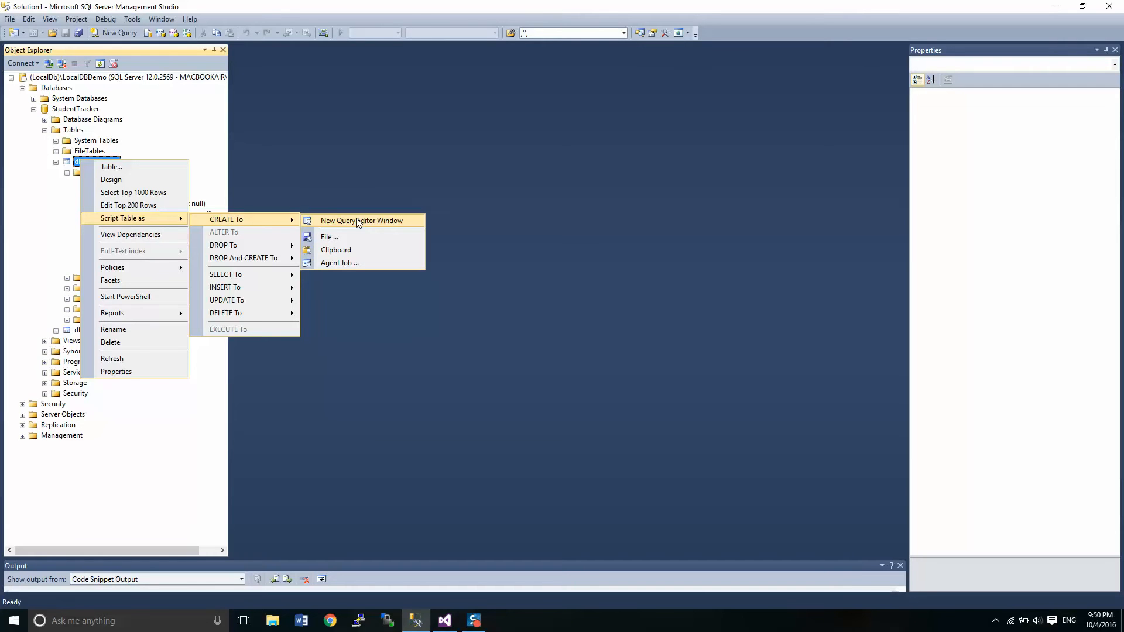
click(361, 220)
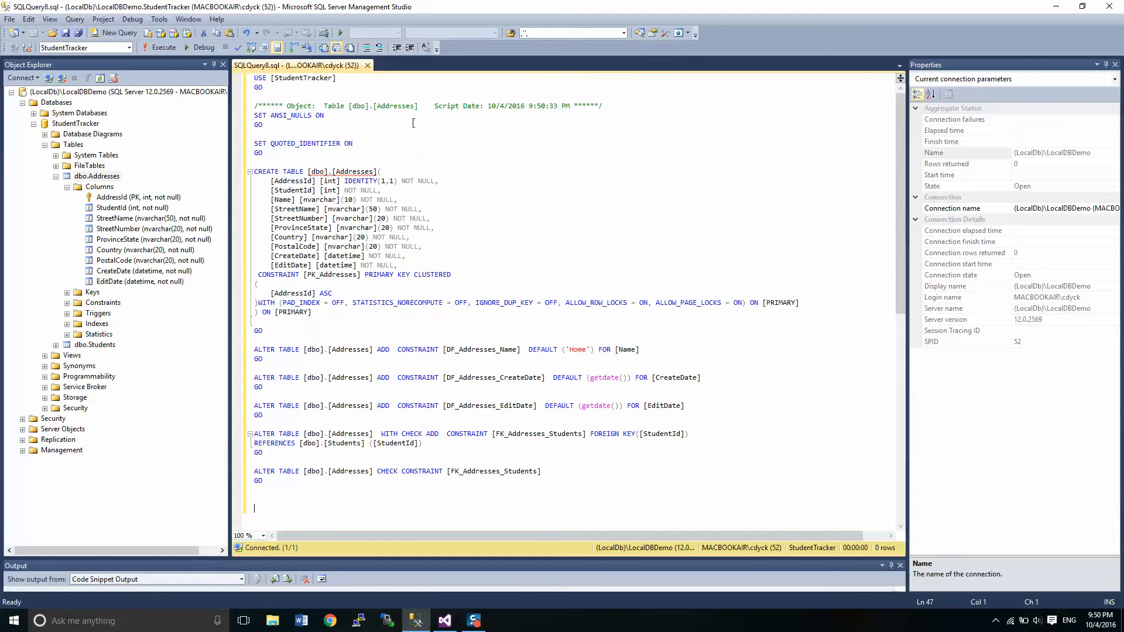
click(368, 65)
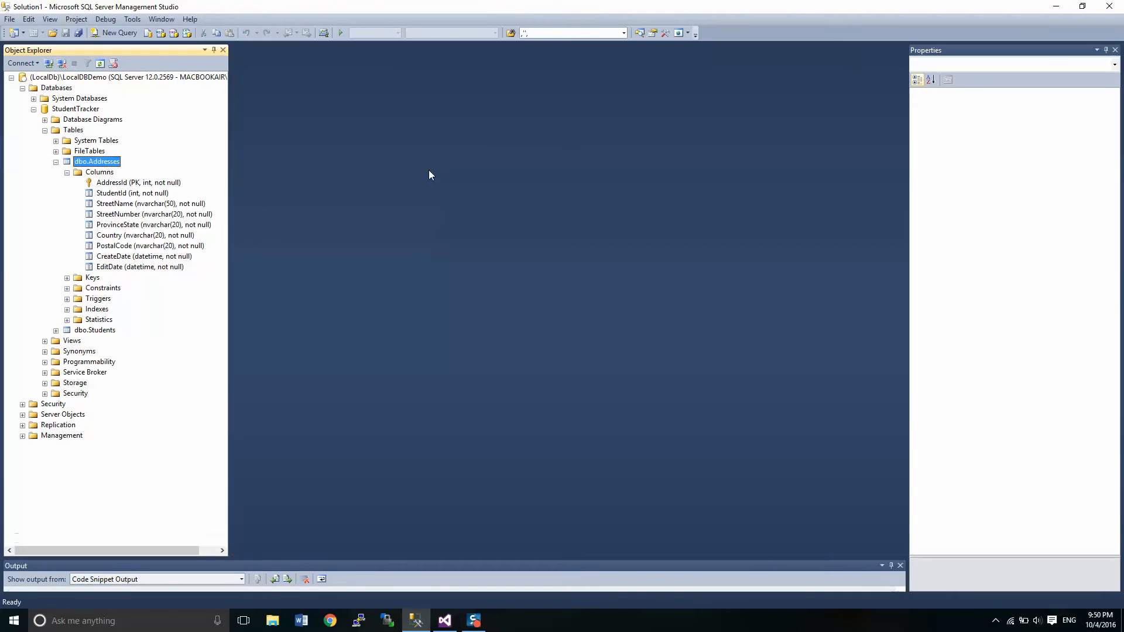
Insert the LocalDBDemoData Create Table snippet into a new query and select its placeholder table name.
click(114, 32)
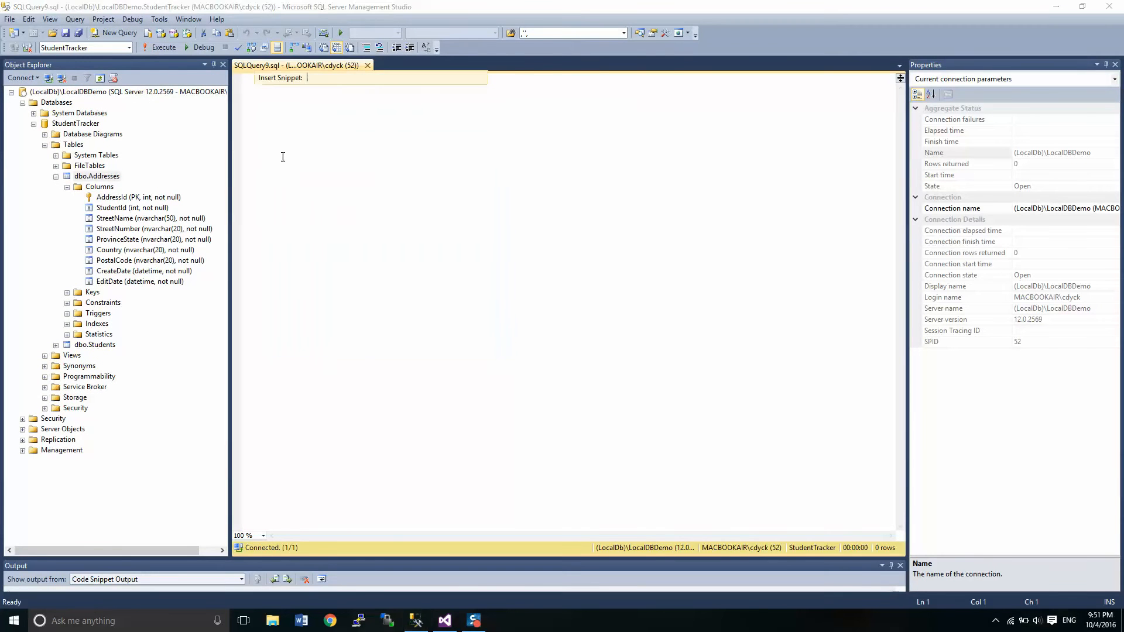
text(LocalDBDemoData >)
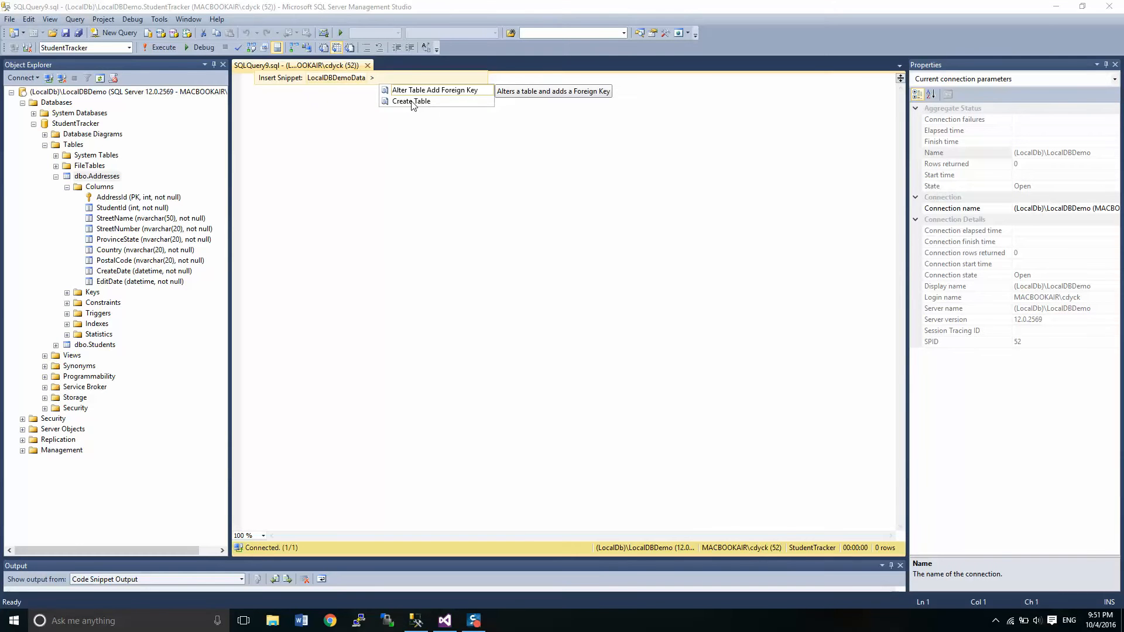
click(411, 101)
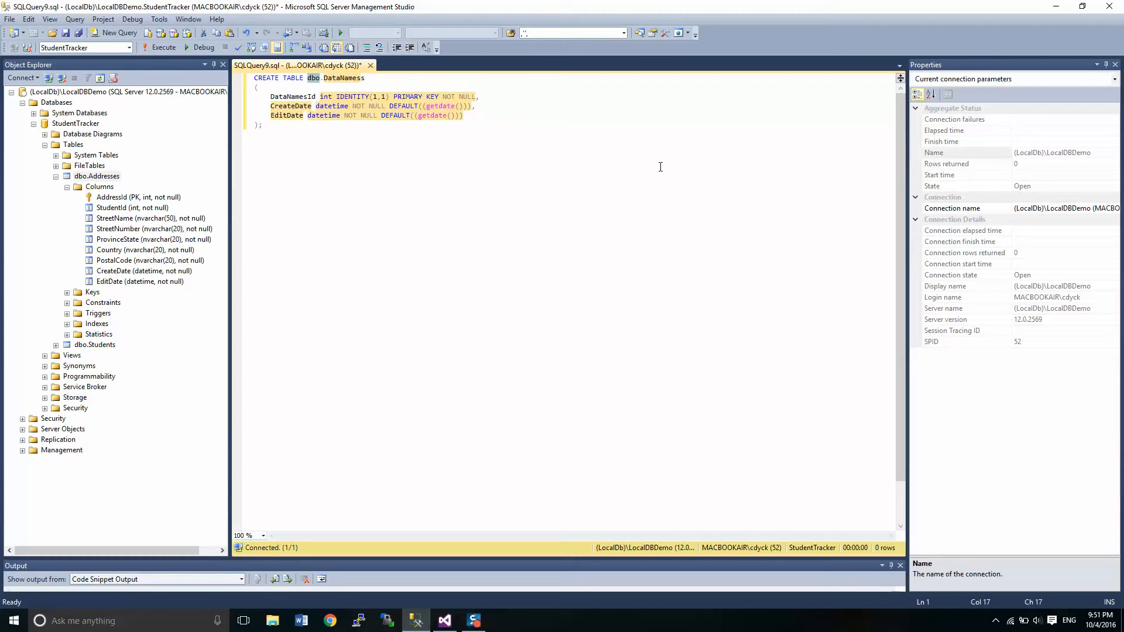
double_click(312, 78)
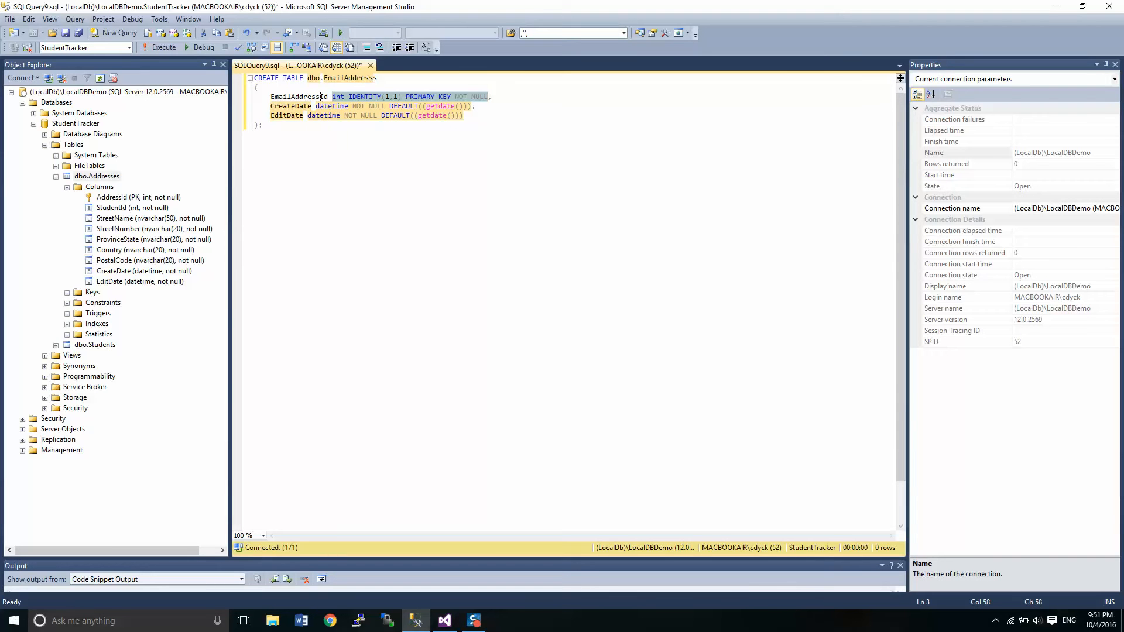
mouse_move(367, 78)
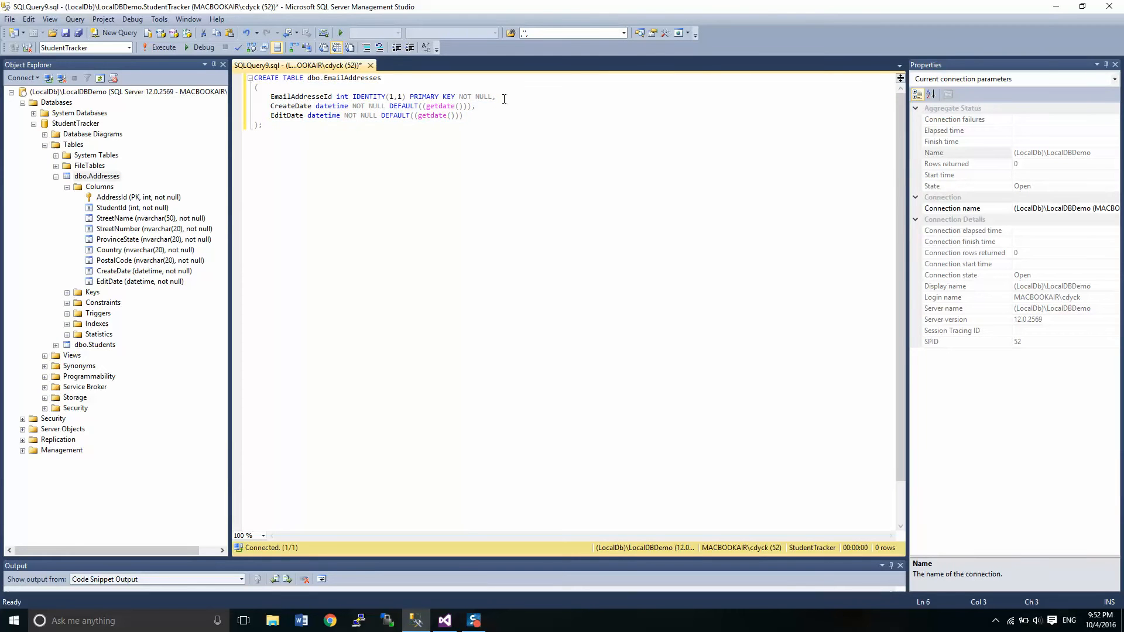
Add a 'URI nvarchar(255) NOT NULL' column line below the id column.
click(494, 97)
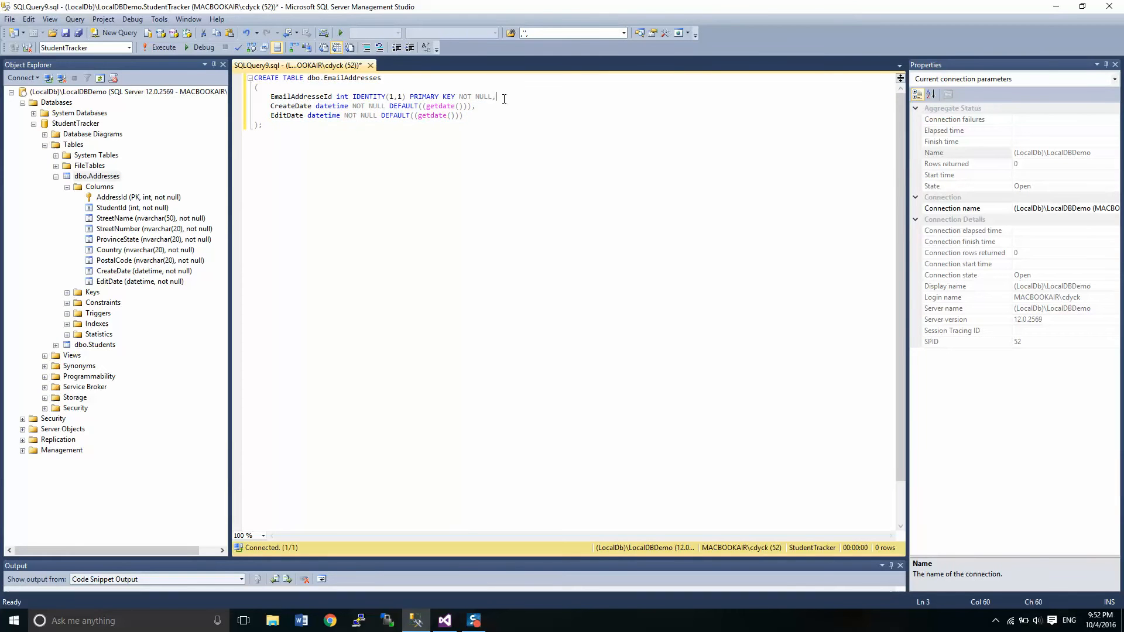
key(Enter)
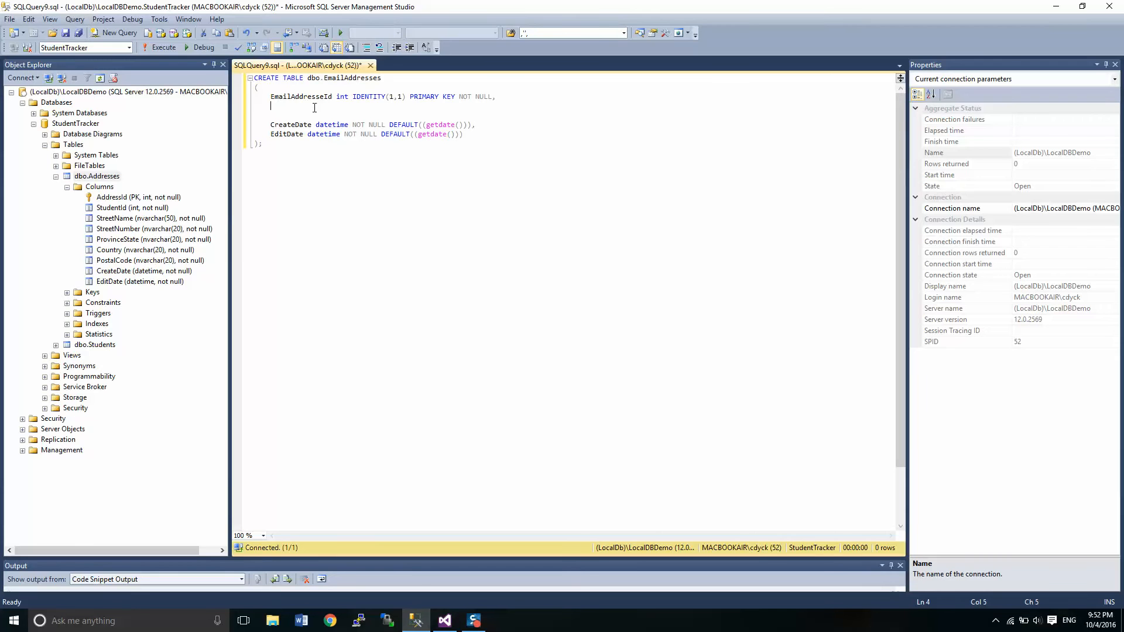
text(URI)
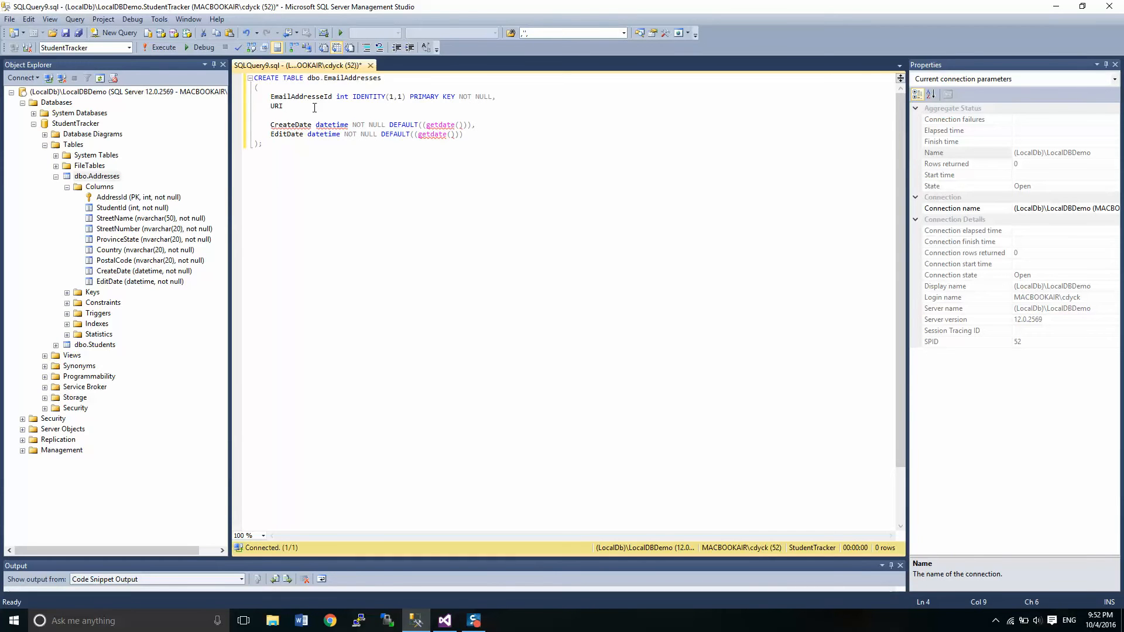
text(nvar)
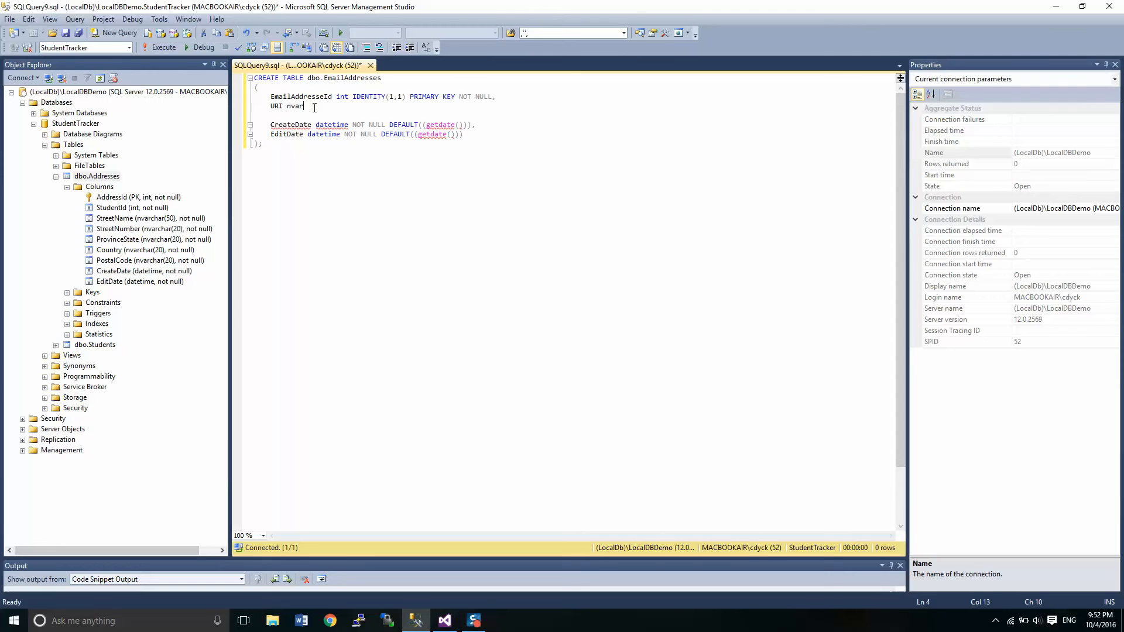
text(char()
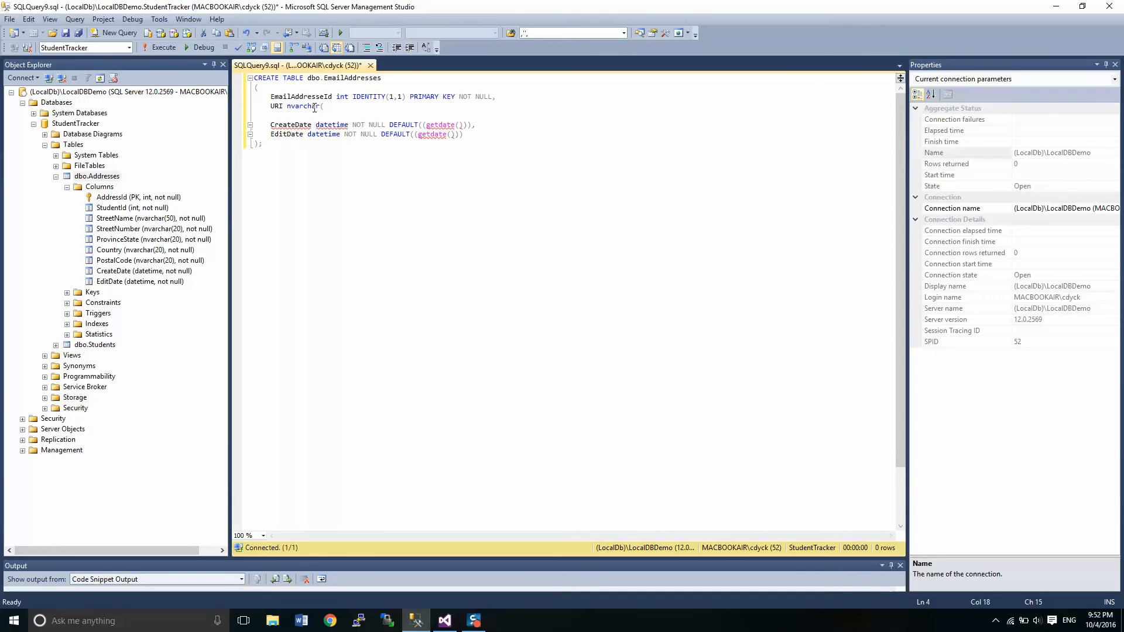
text(2)
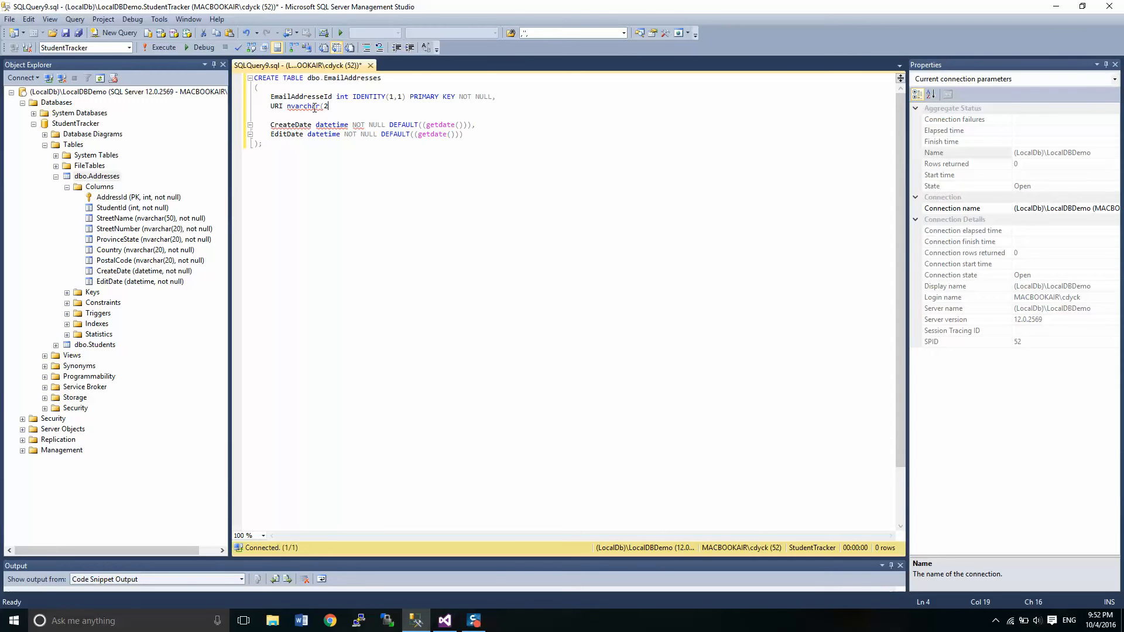
text(55)
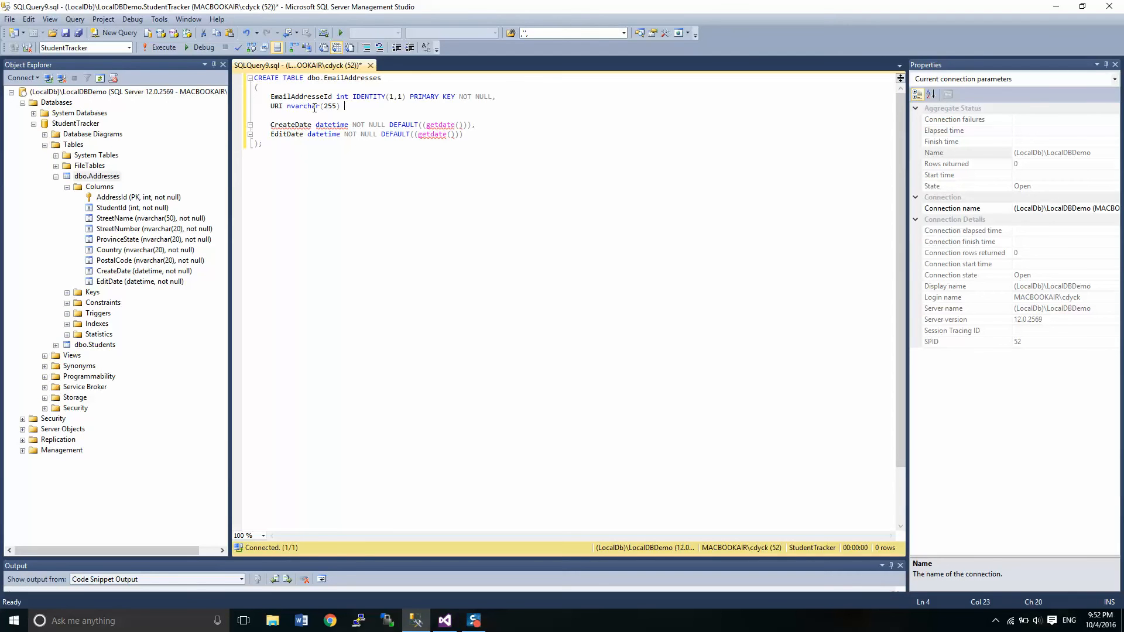
text(N)
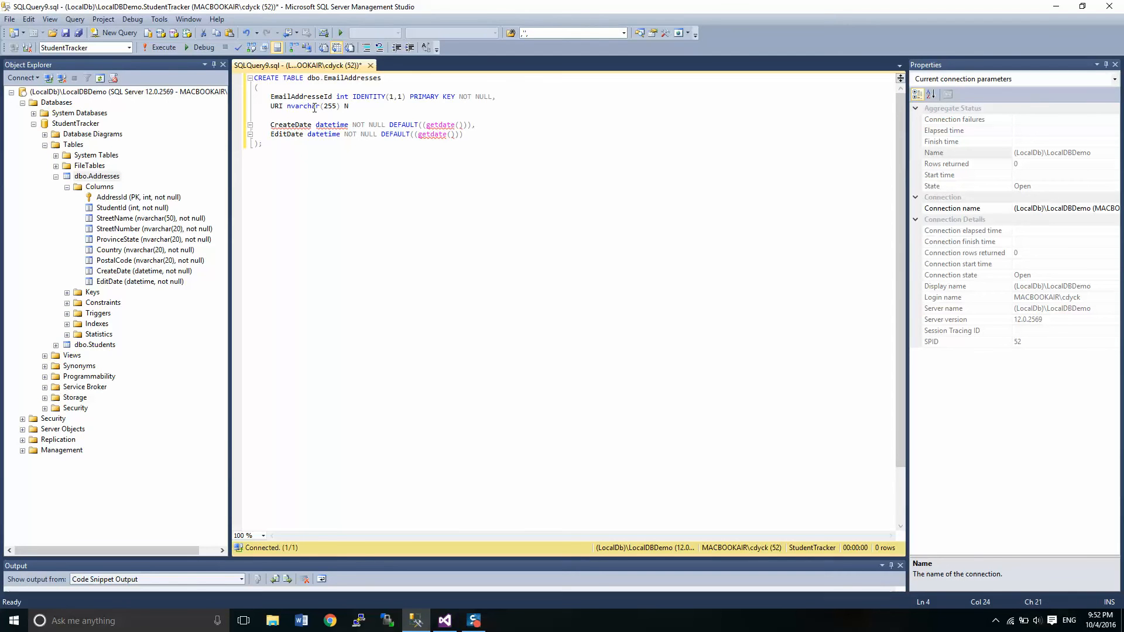
text(OT NULL)
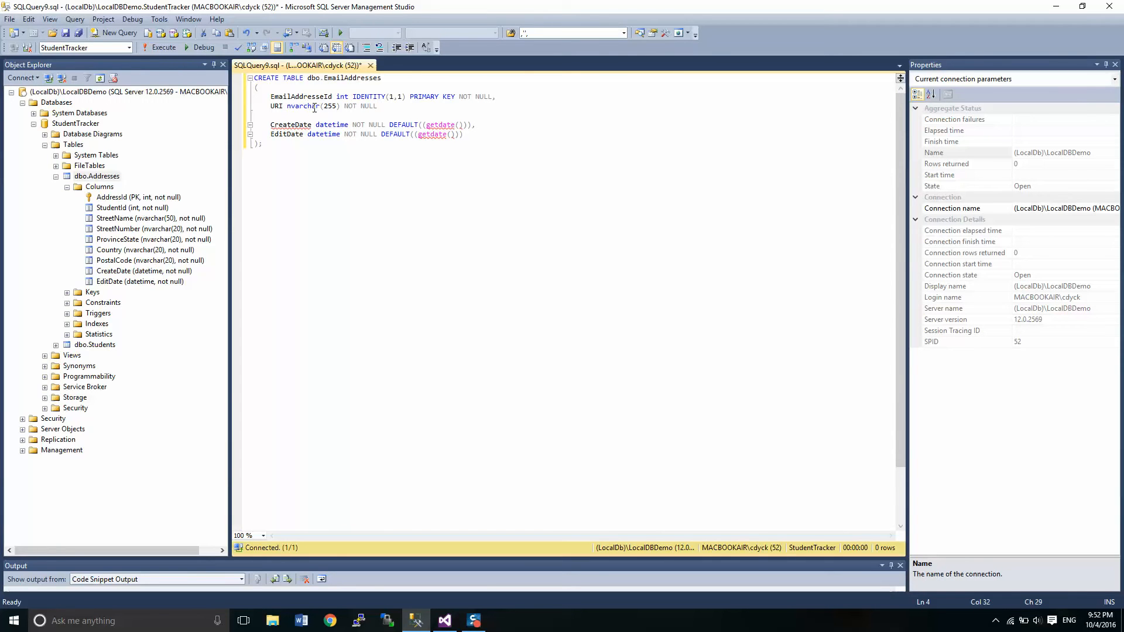
text(D)
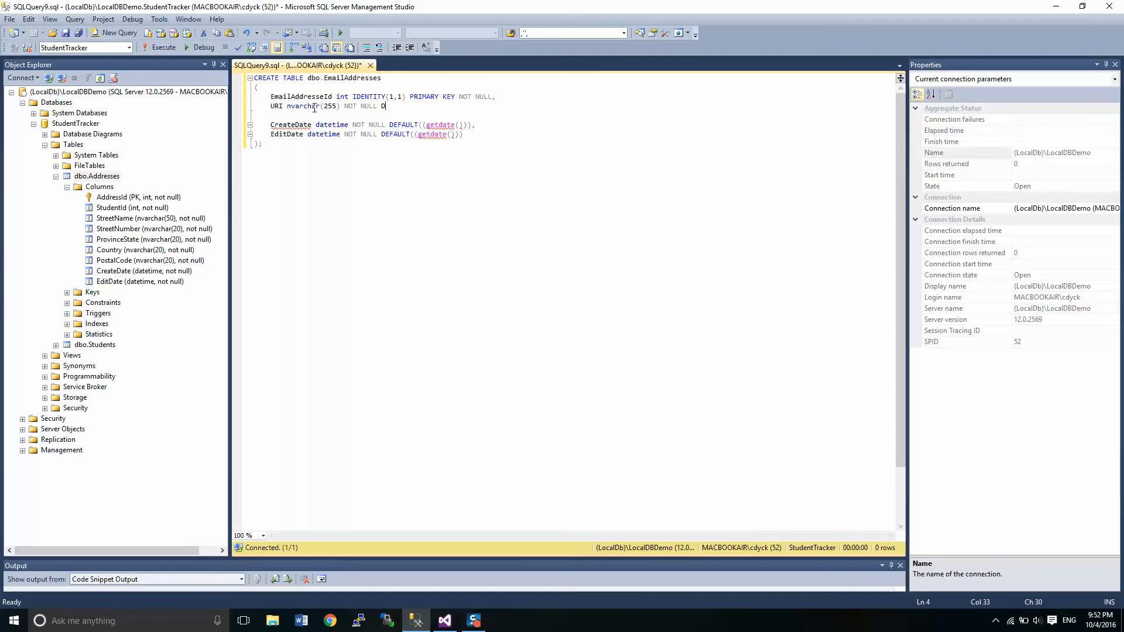
text(EFAULT()
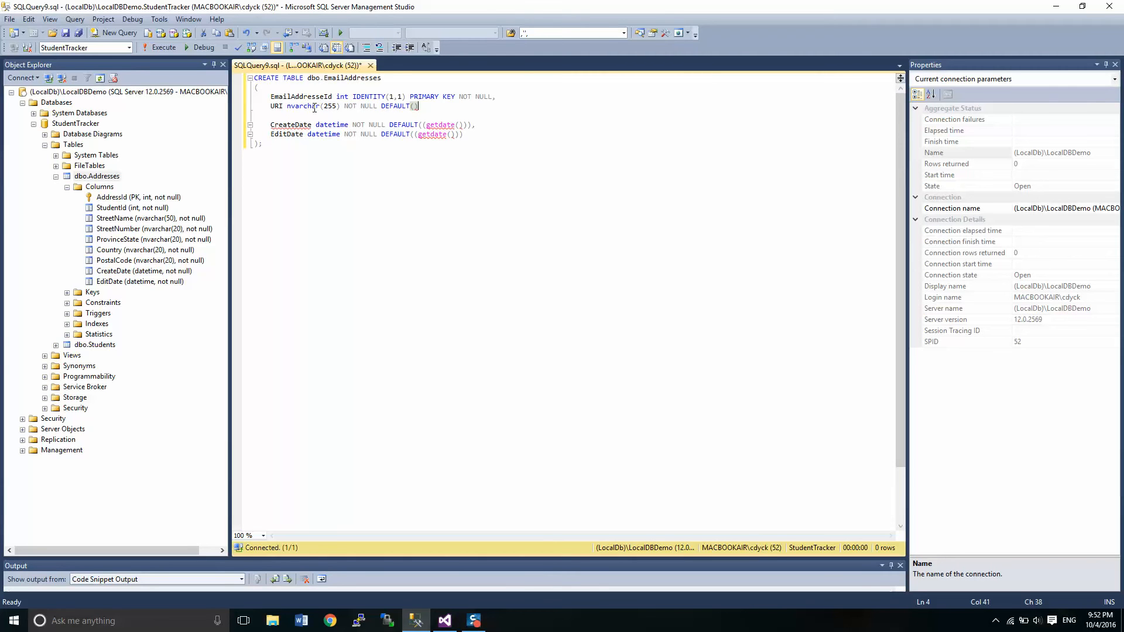
key(Left)
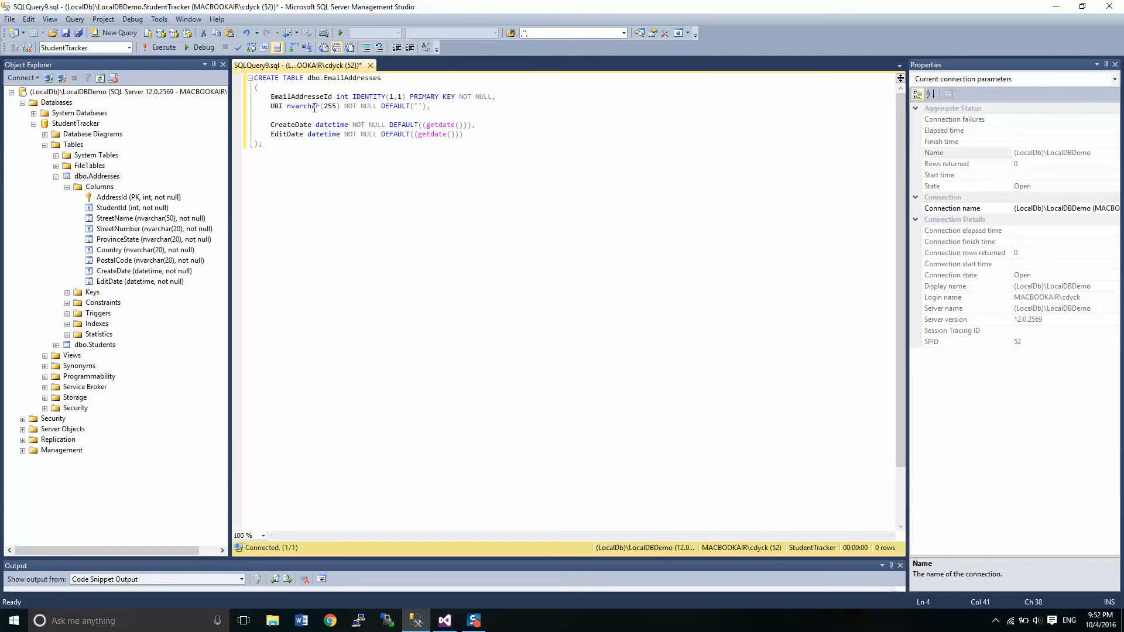
text(home@home.com)
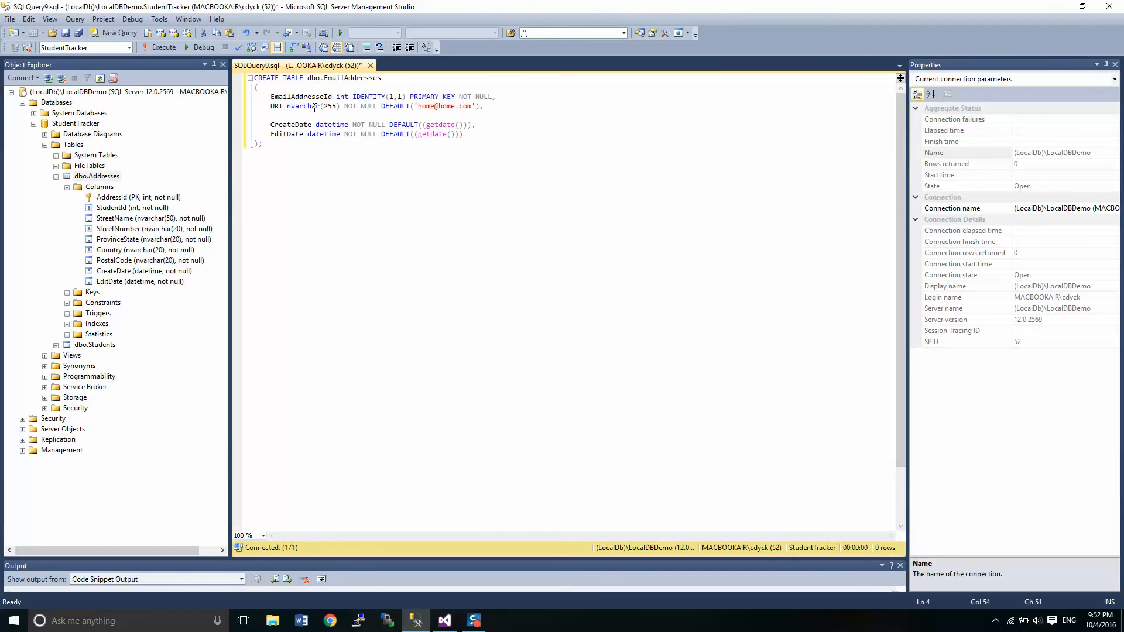
click(319, 115)
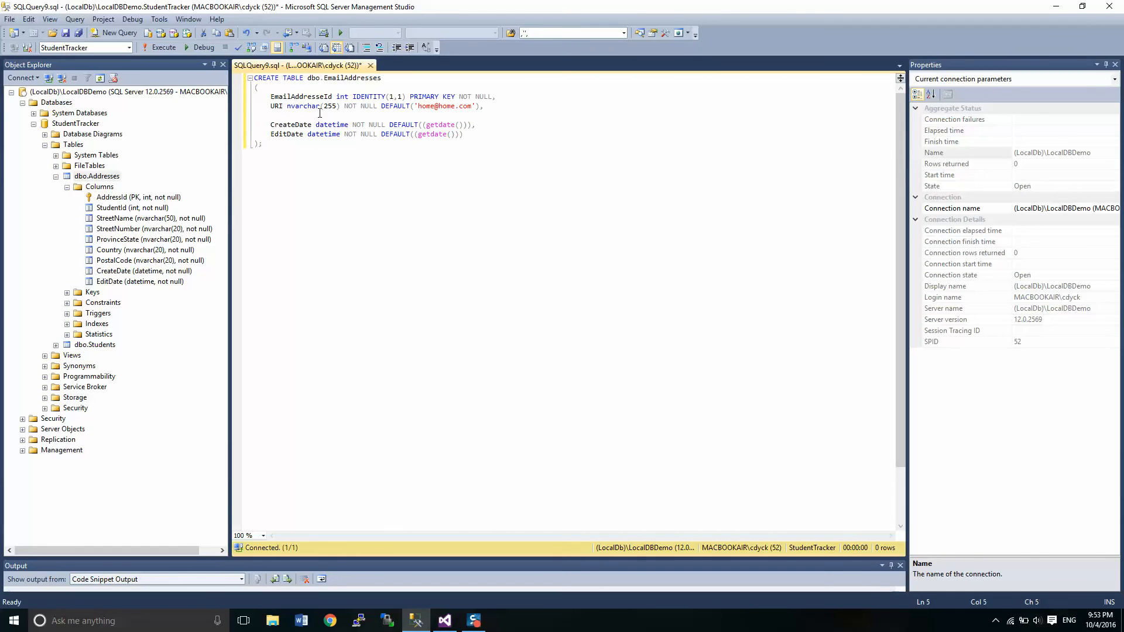
key(Delete)
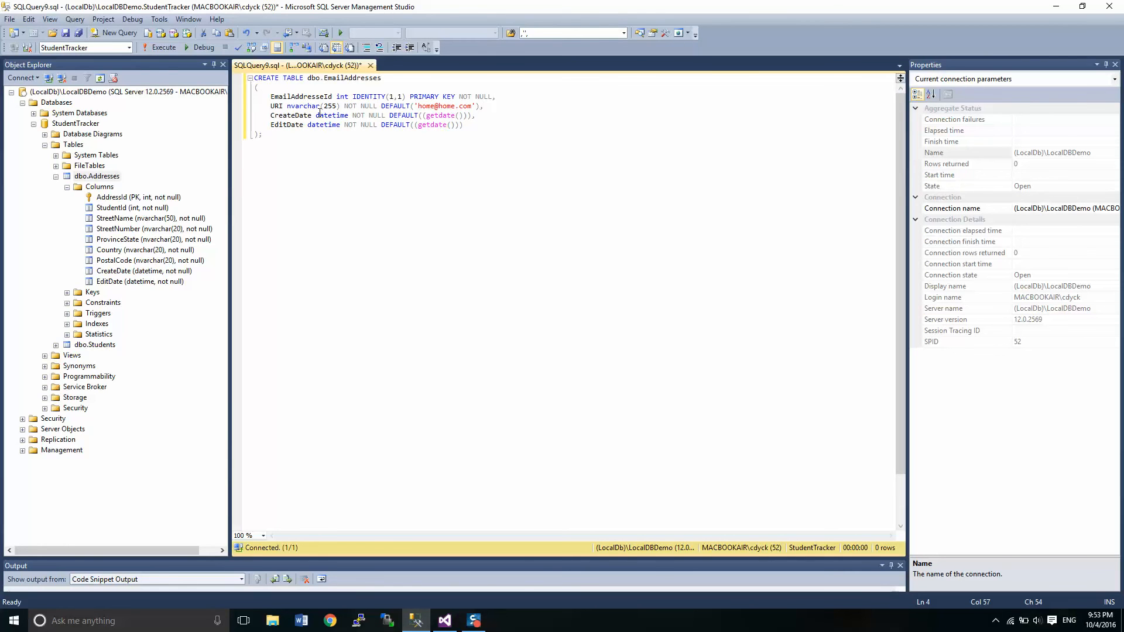
Add 'StudentId int NOT NULL' after EmailAddressId and expand dbo.Students columns in Object Explorer.
click(540, 95)
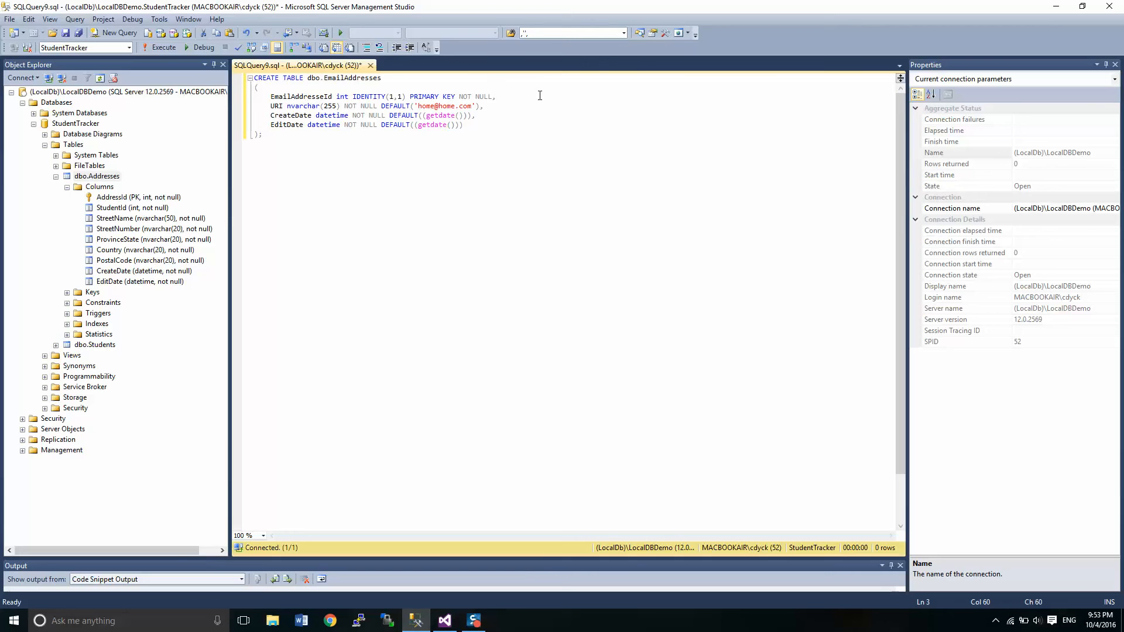
key(Return)
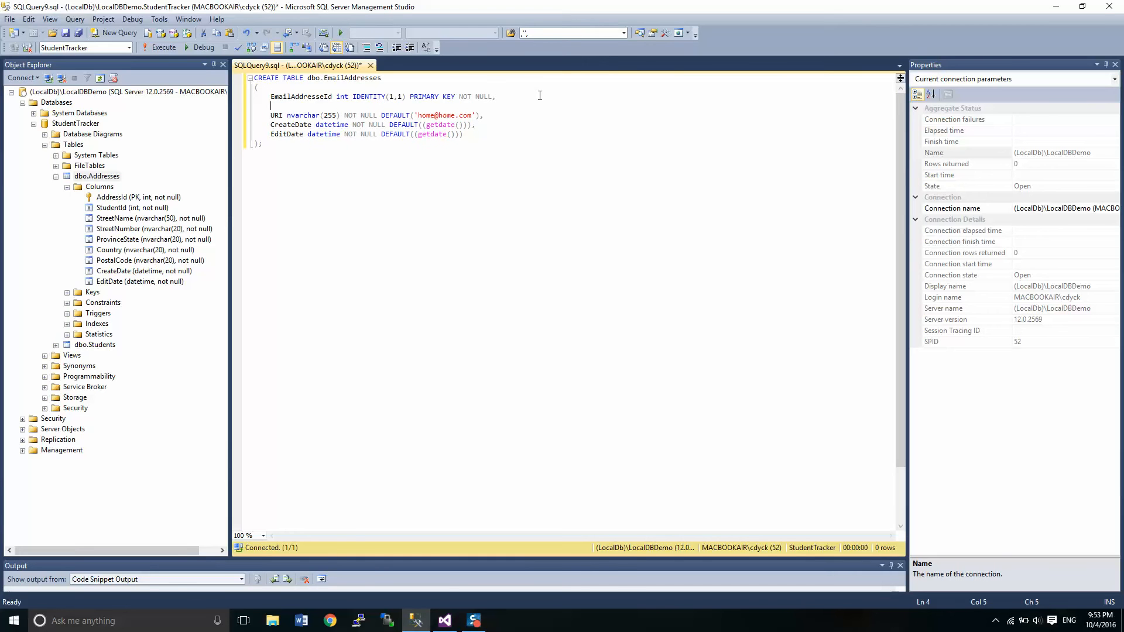
text(St)
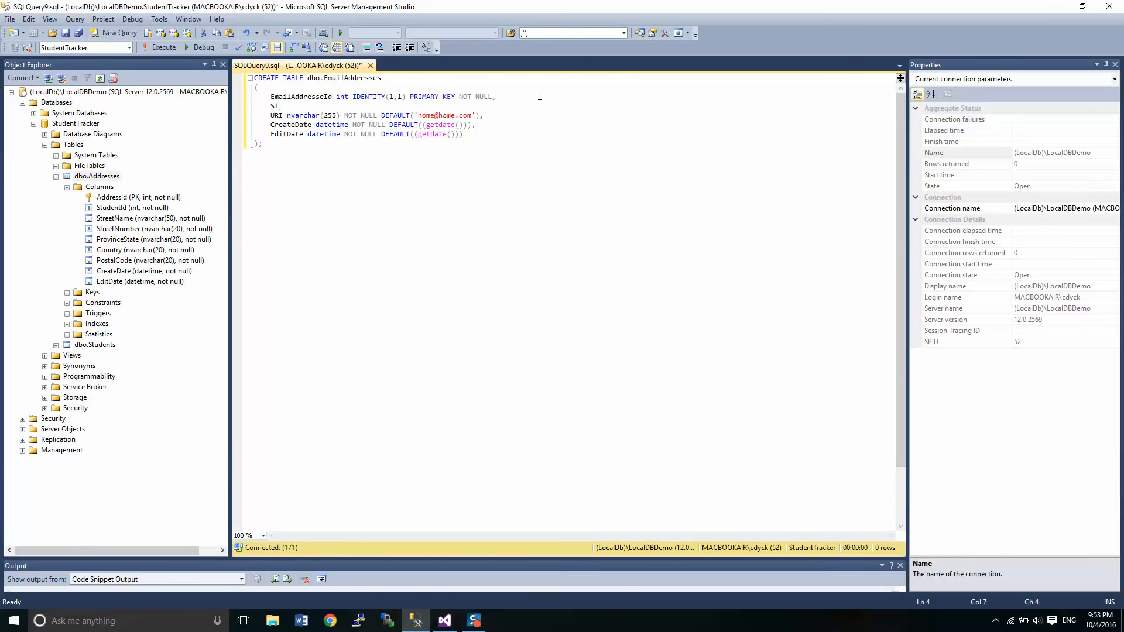
text(udentid int)
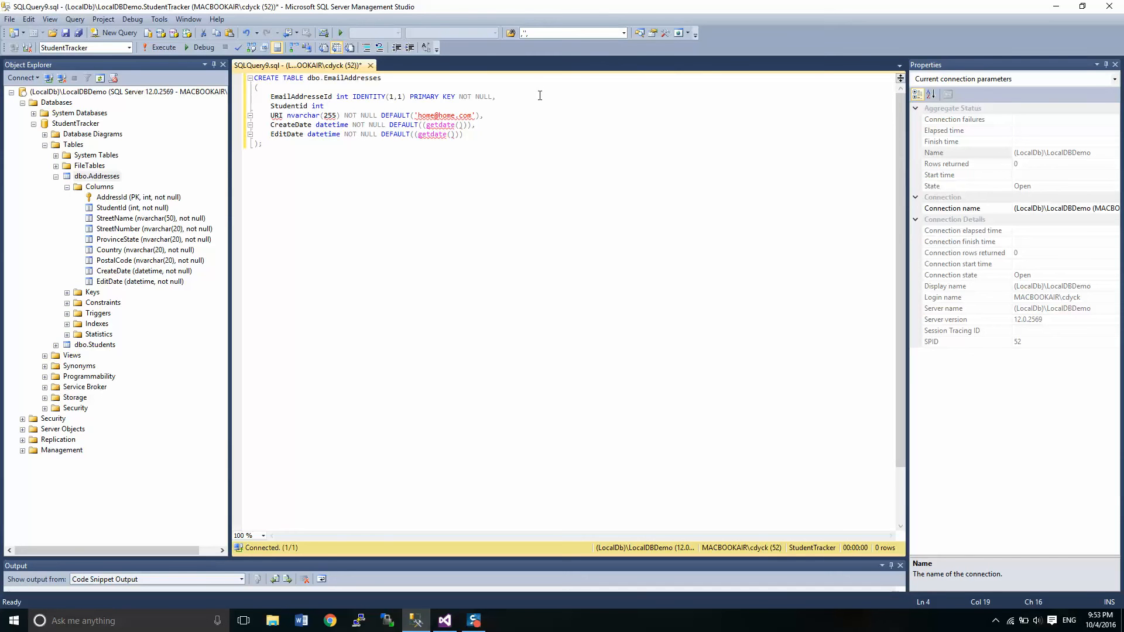
click(326, 106)
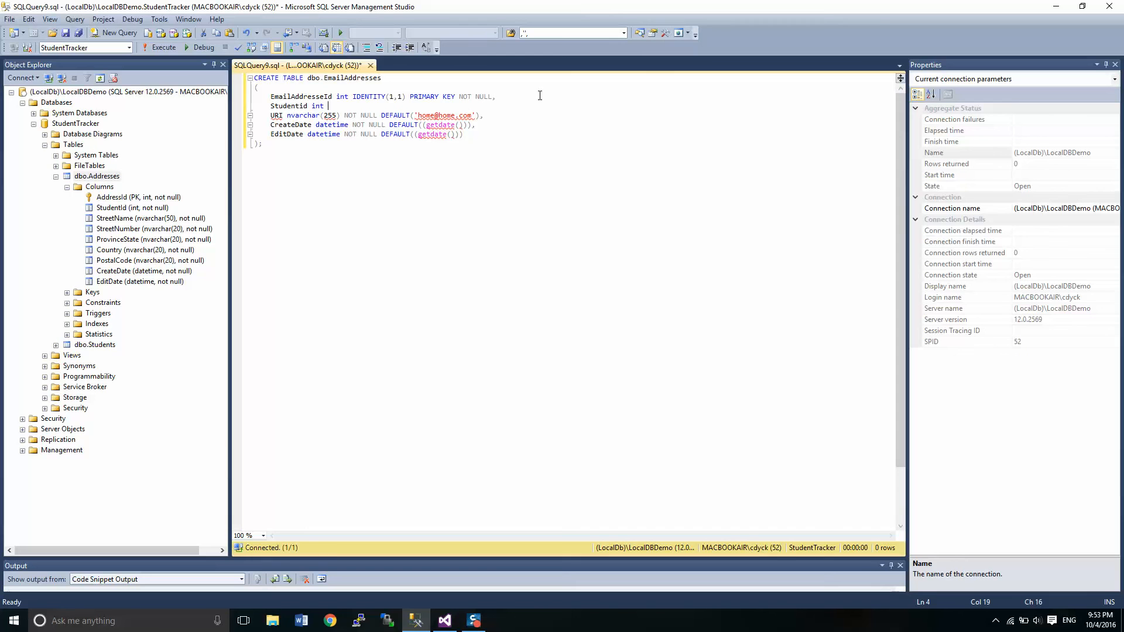
text(NOT NULL,)
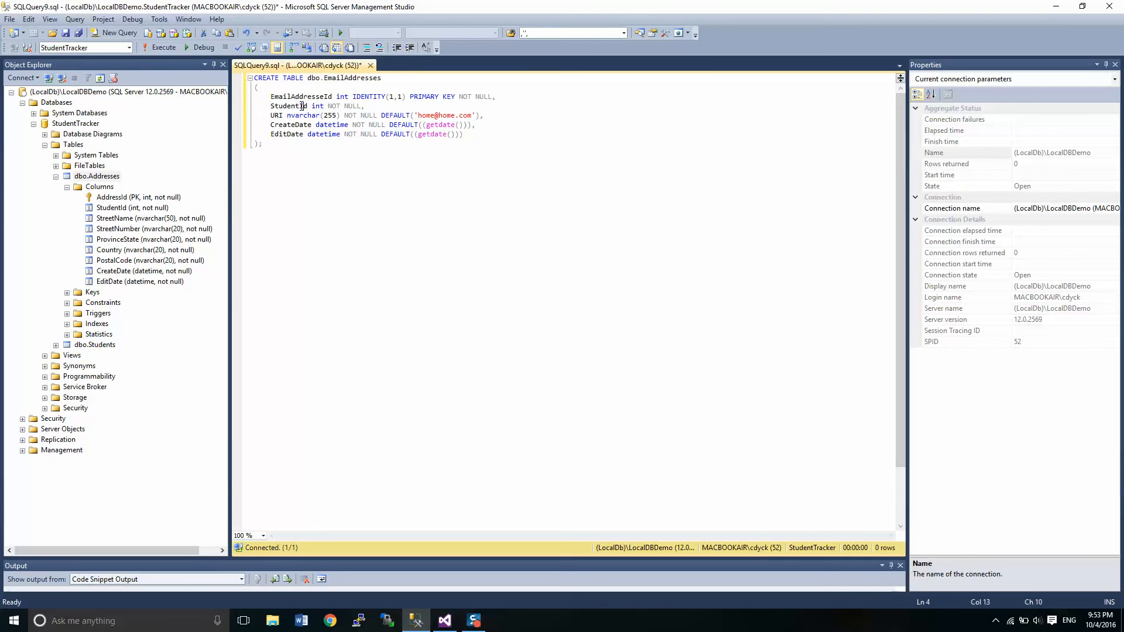
mouse_move(323, 134)
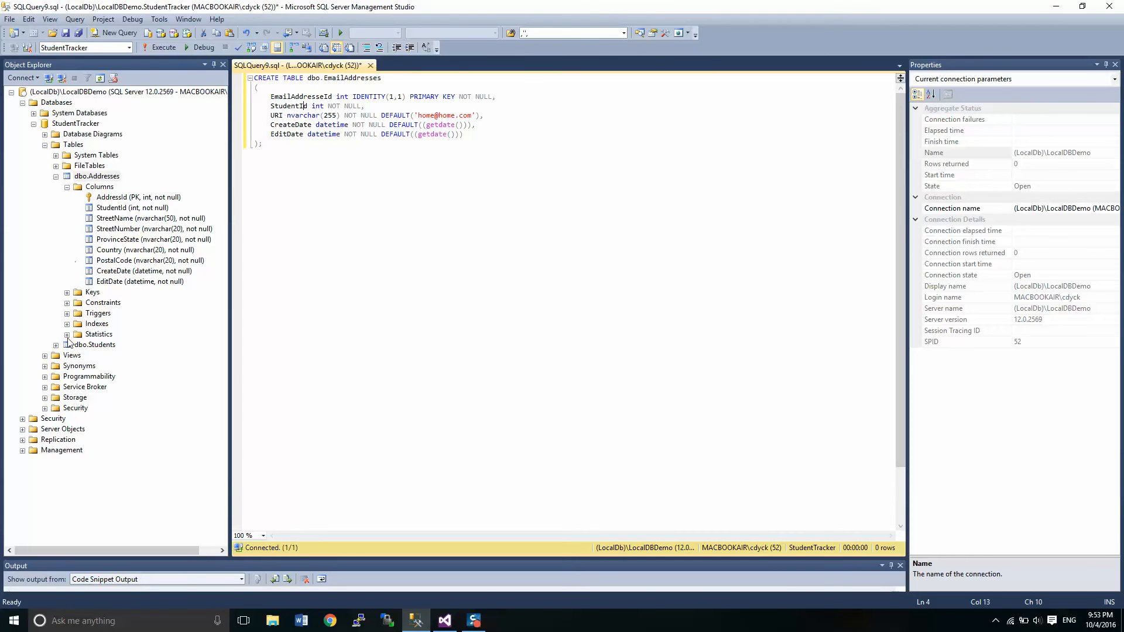
click(66, 344)
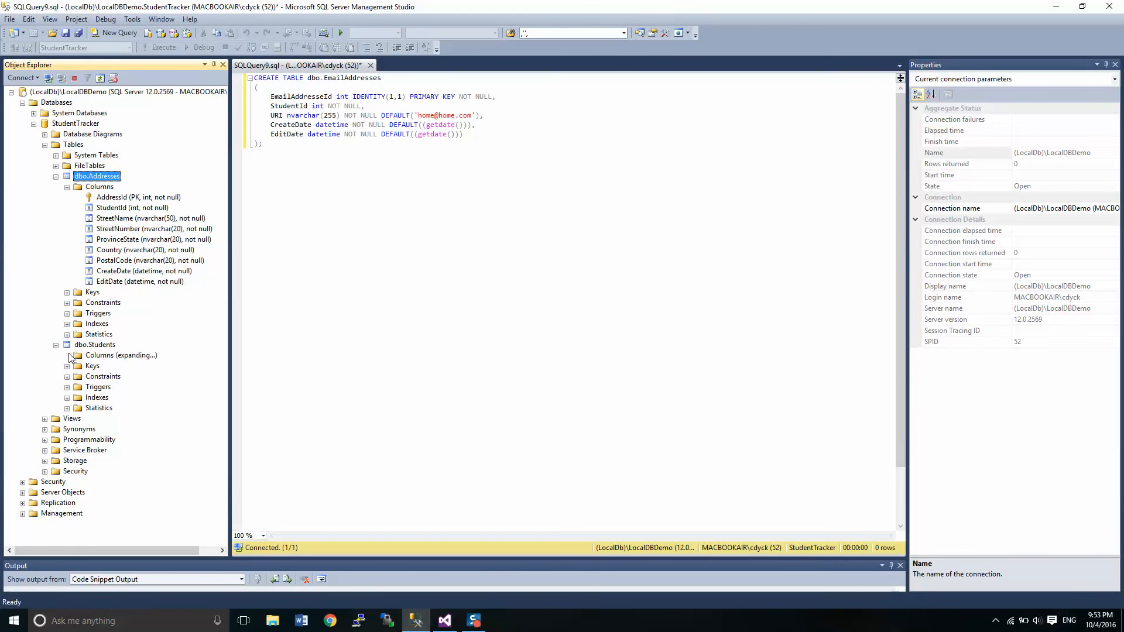
click(66, 355)
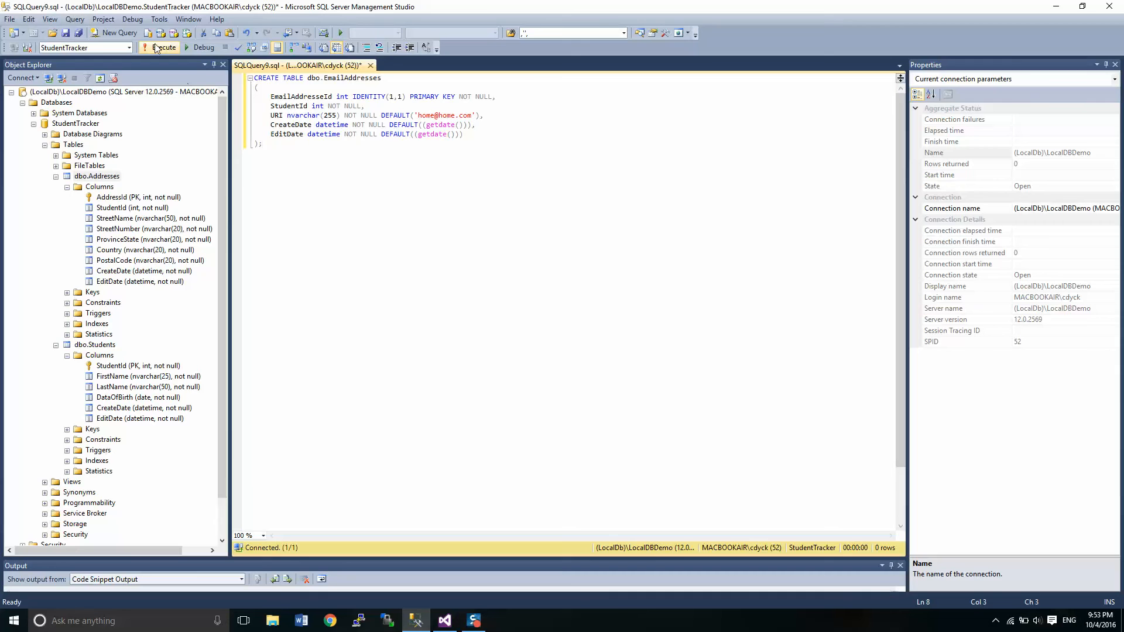
mouse_move(162, 47)
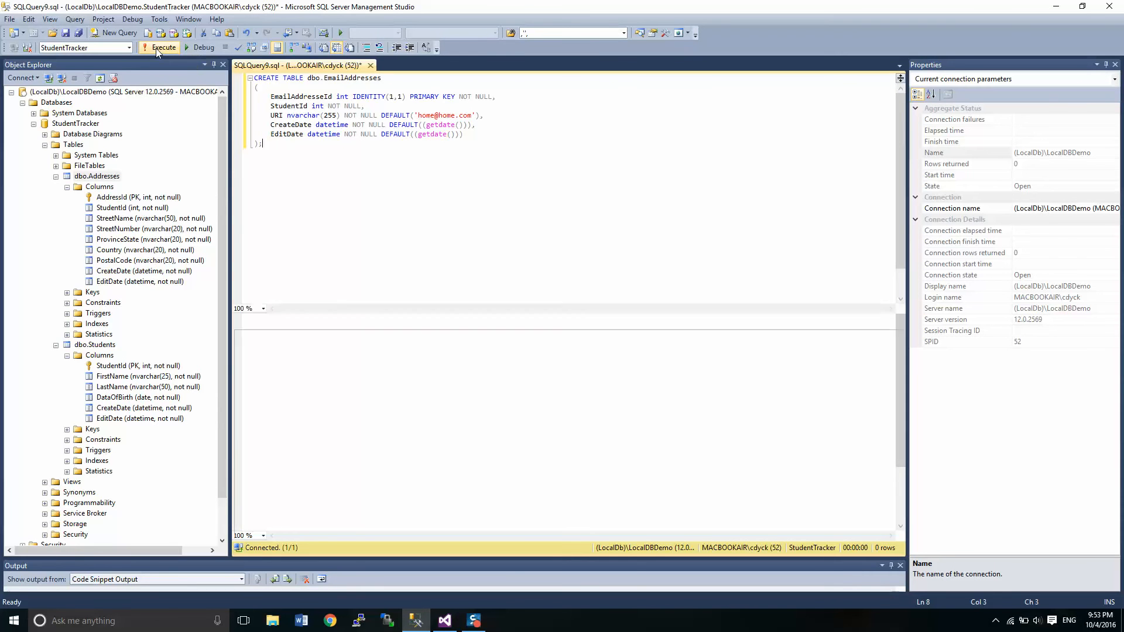
Execute the CREATE TABLE script and refresh Object Explorer to list dbo.EmailAddresses.
click(163, 48)
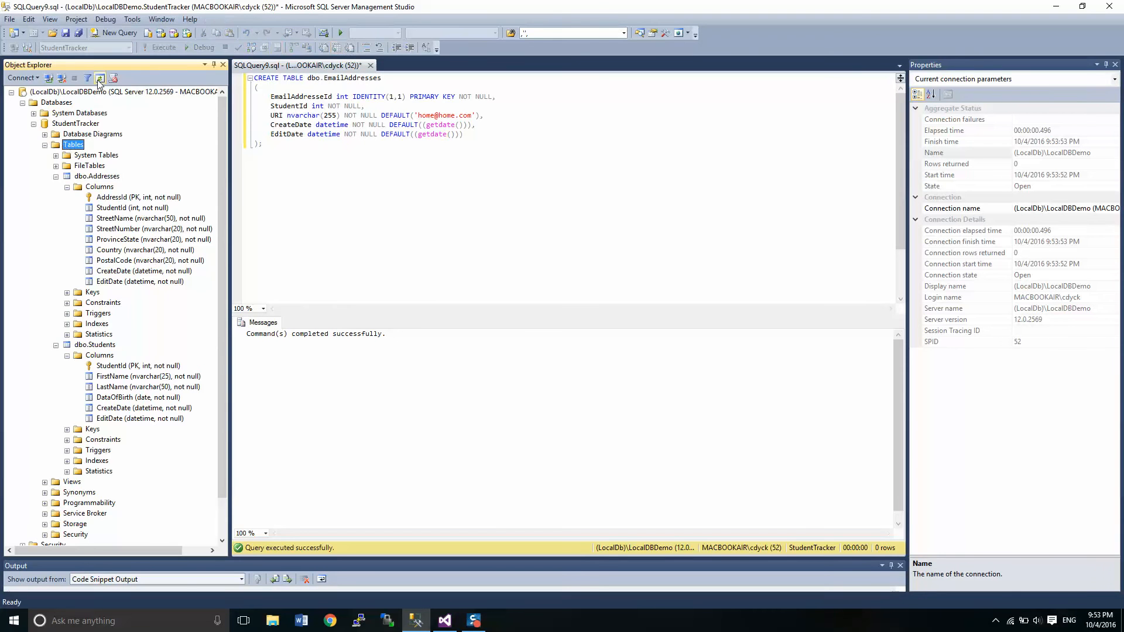
click(99, 77)
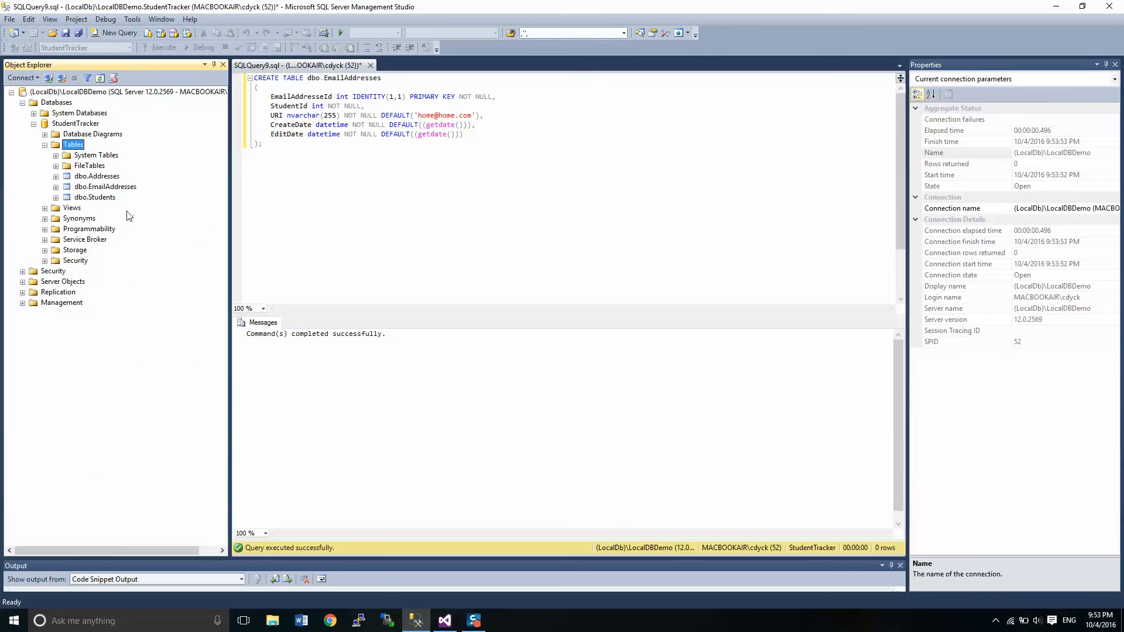
right_click(105, 186)
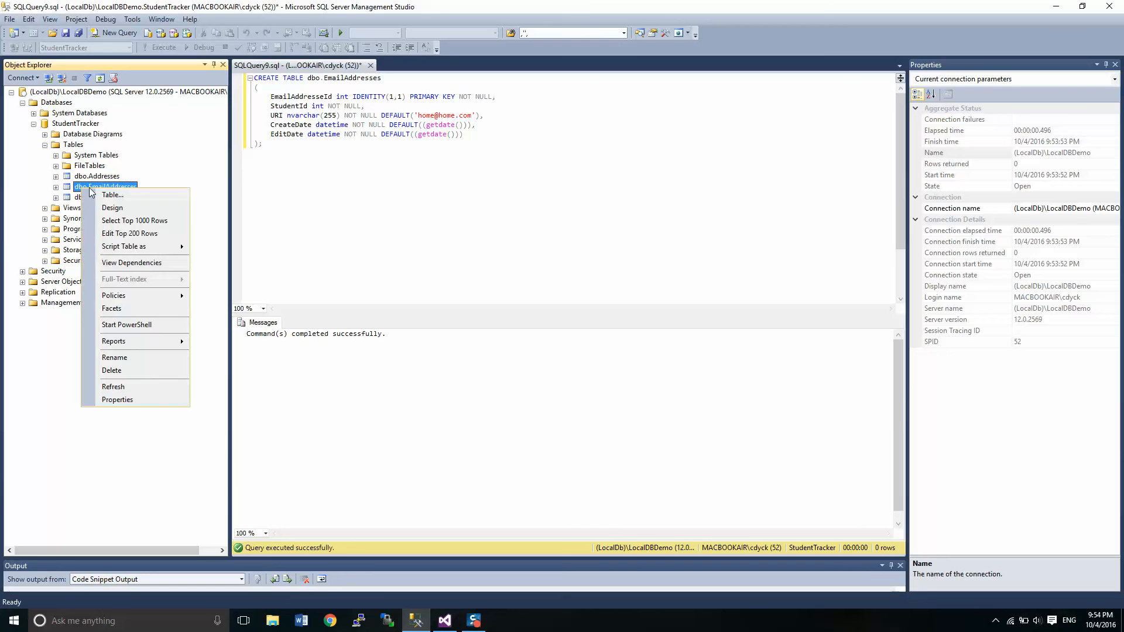
click(112, 208)
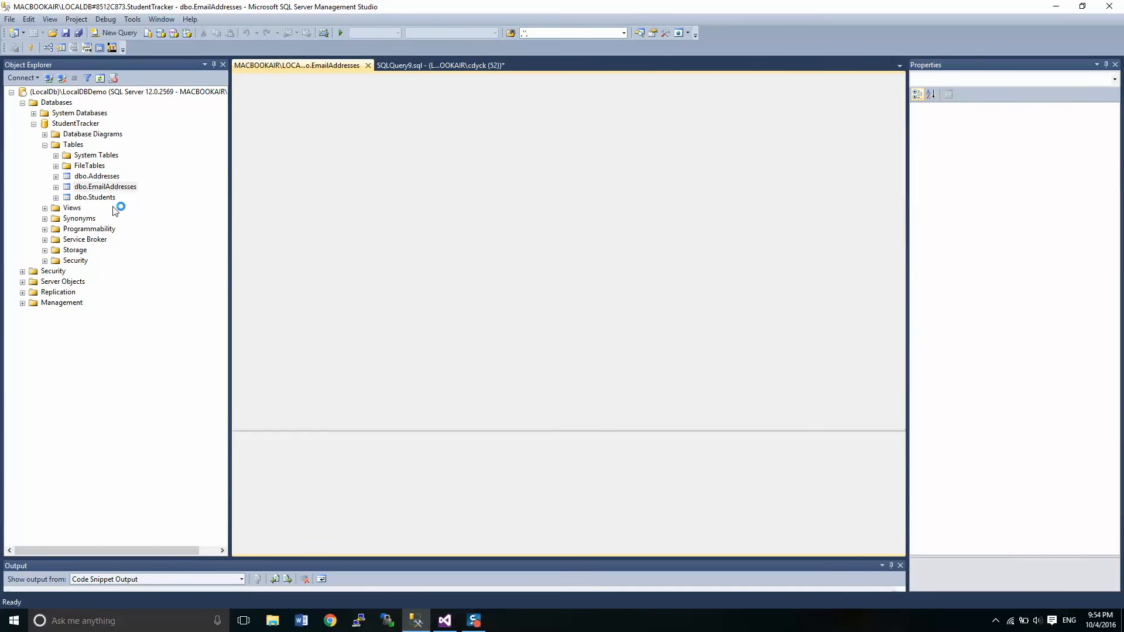
double_click(105, 186)
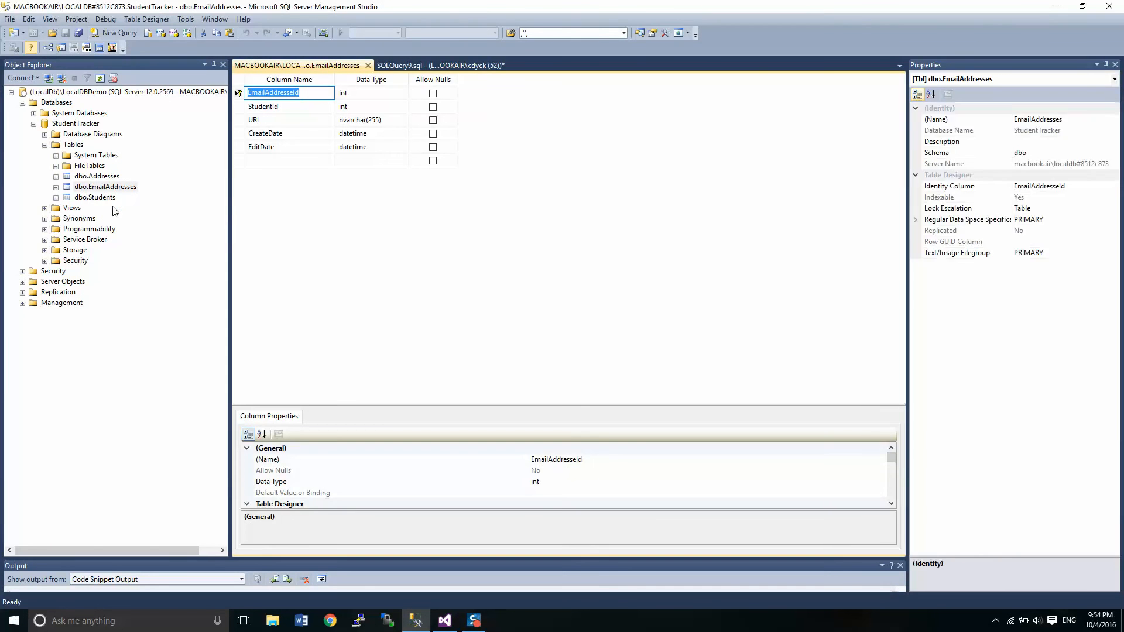
click(290, 133)
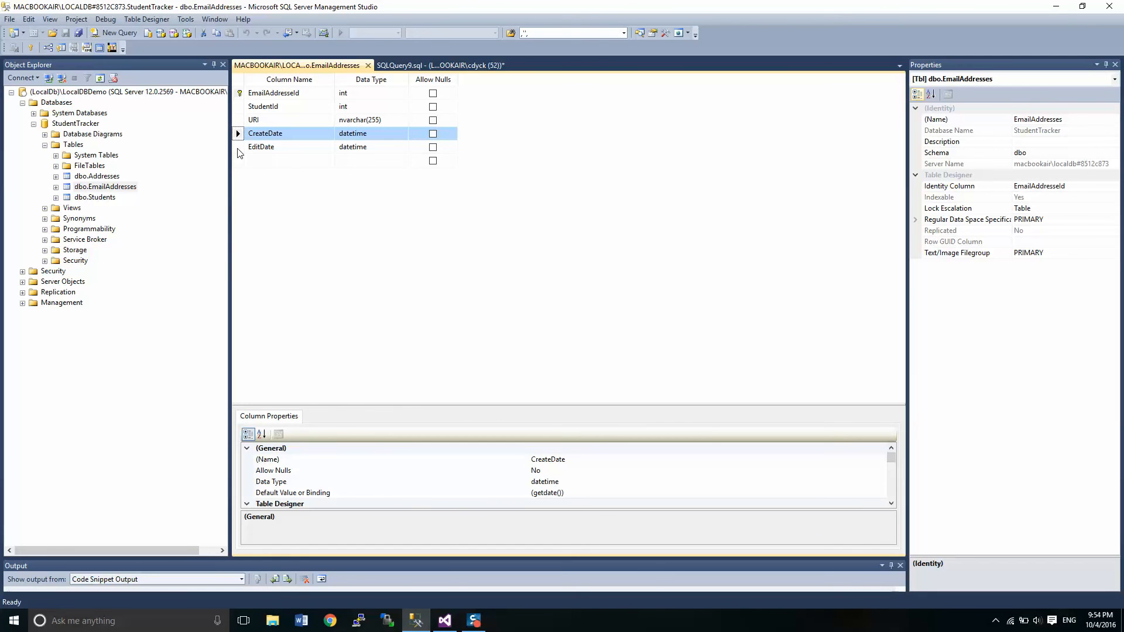
click(272, 147)
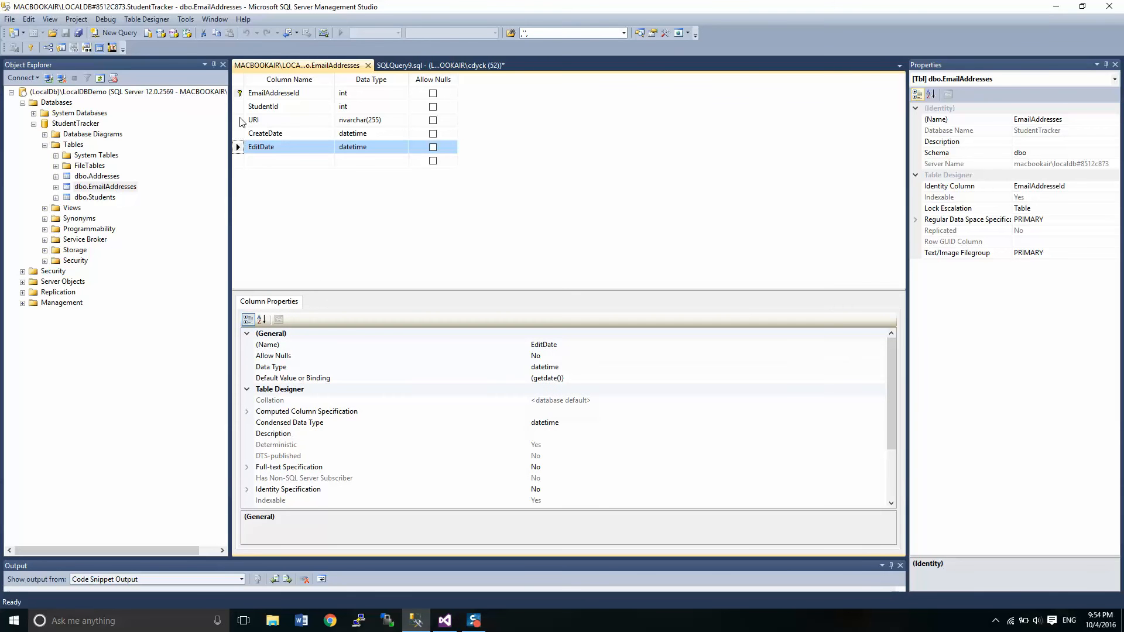
click(255, 120)
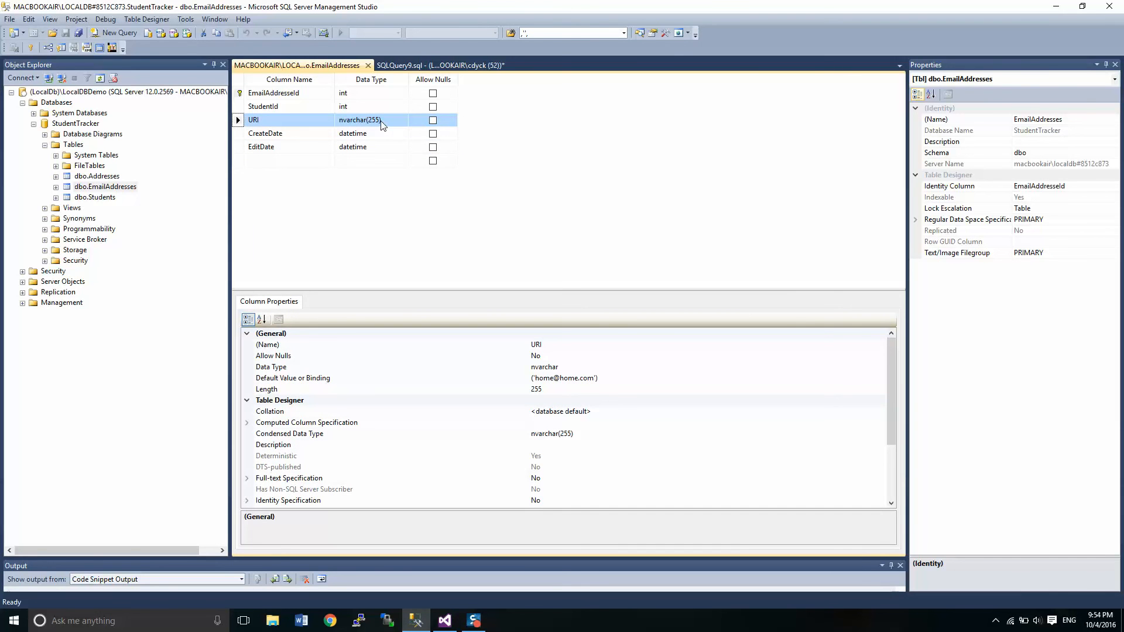
mouse_move(272, 129)
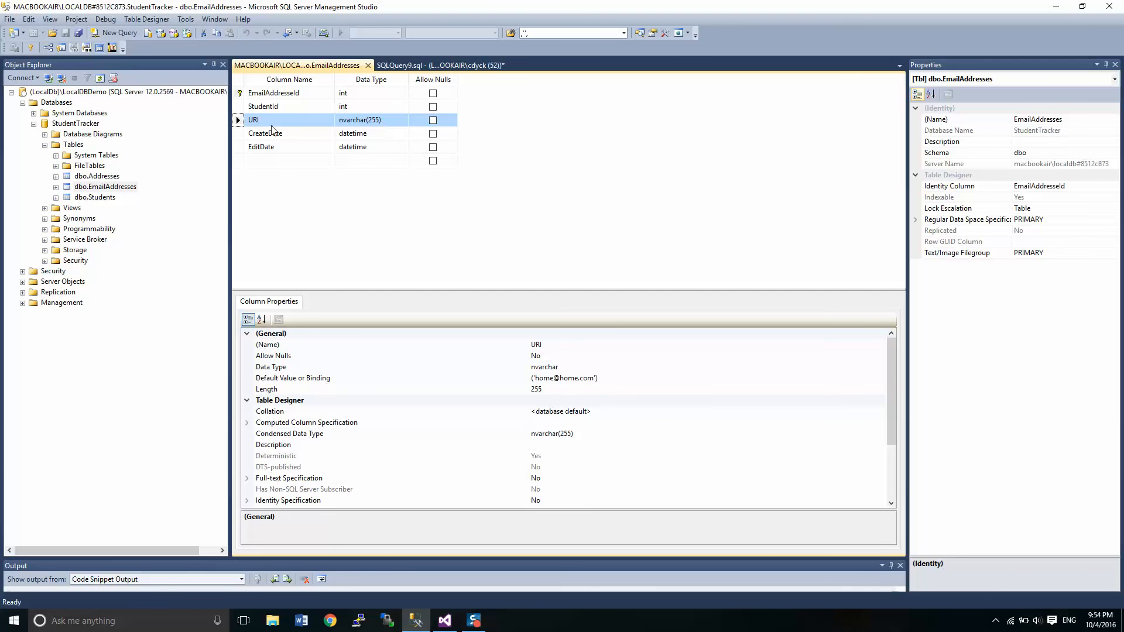
mouse_move(306, 287)
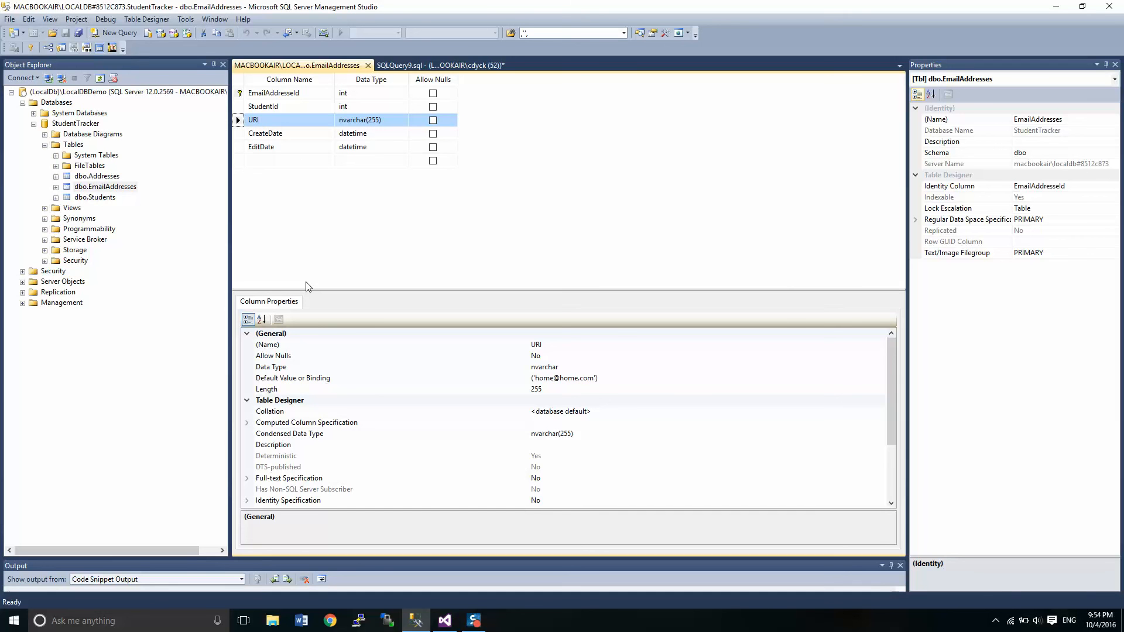
mouse_move(278, 199)
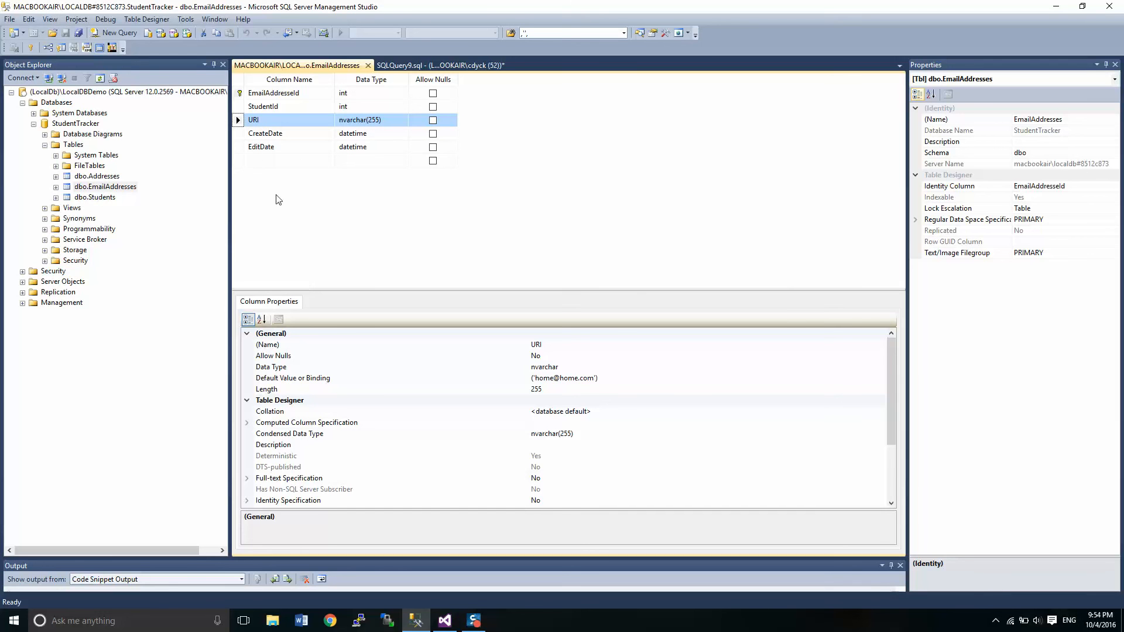
click(262, 106)
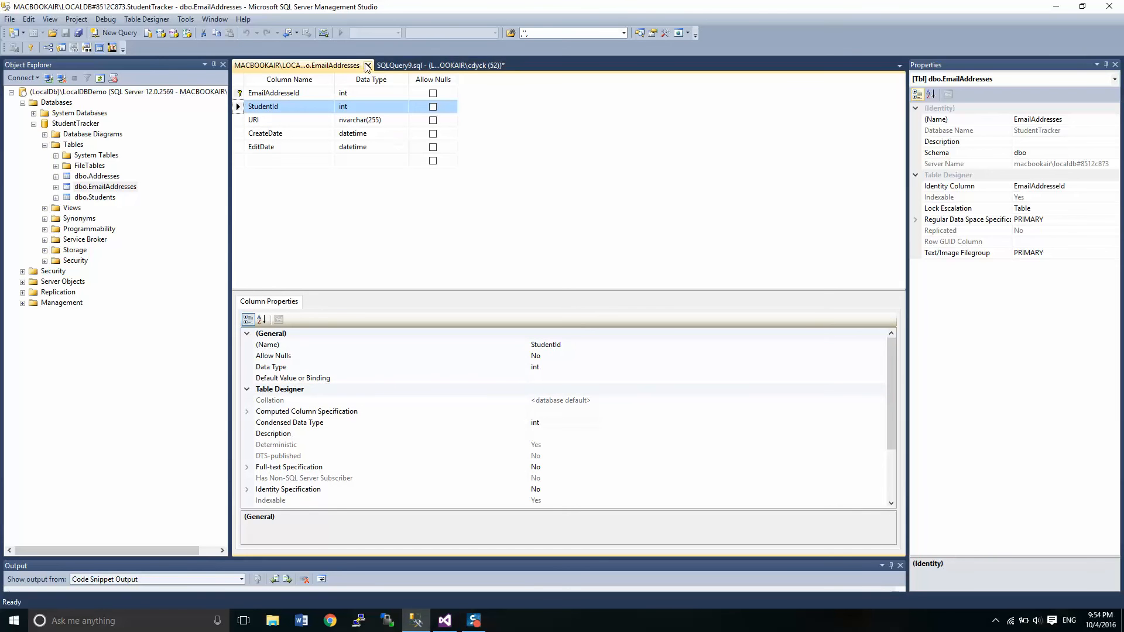
click(437, 65)
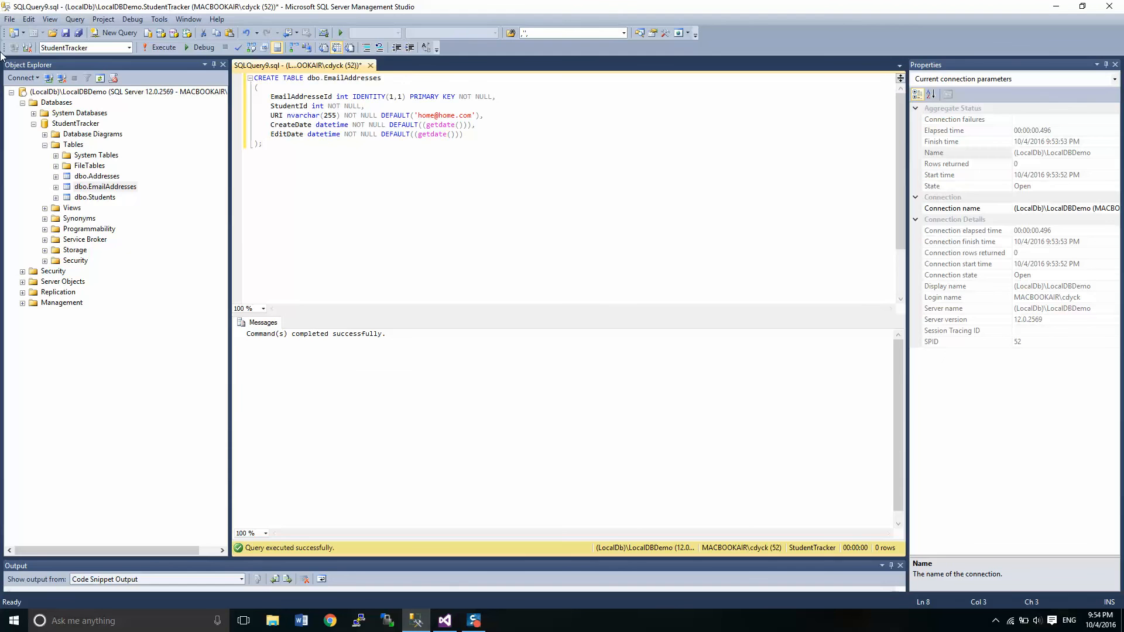
In a new query, insert the LocalDBDemoData 'Alter Table Add Foreign Key' snippet.
click(118, 33)
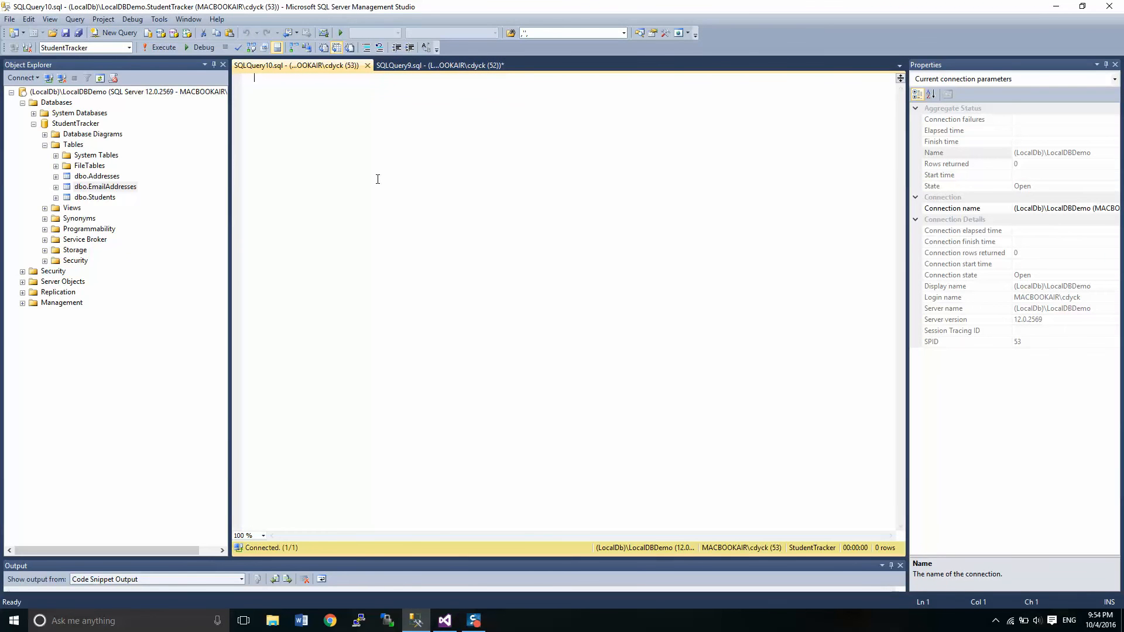
right_click(377, 179)
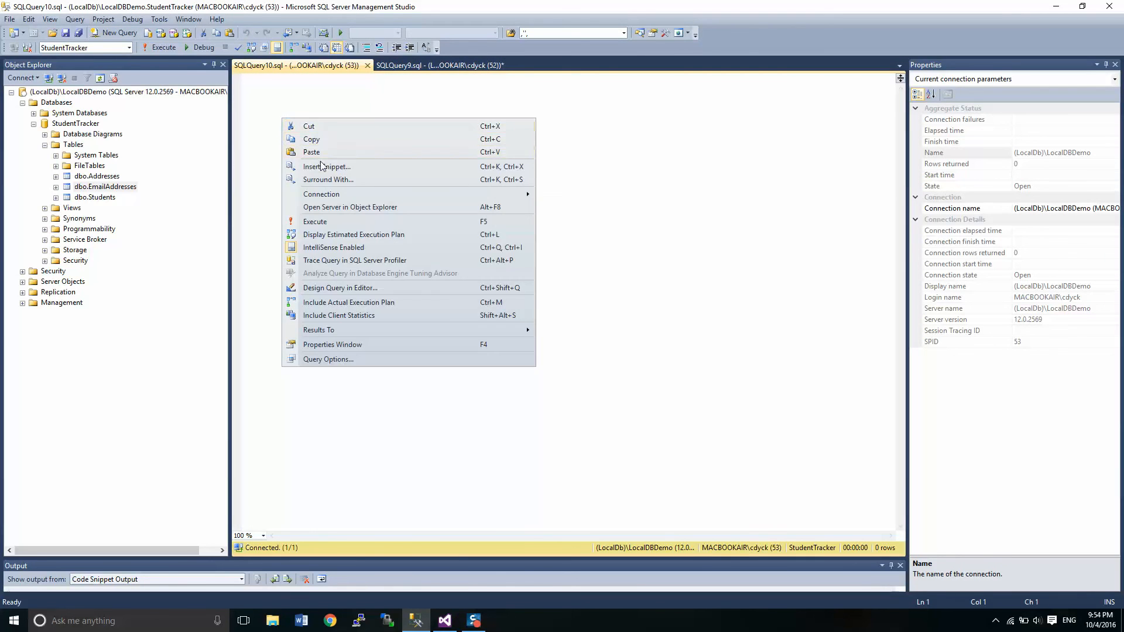
click(329, 166)
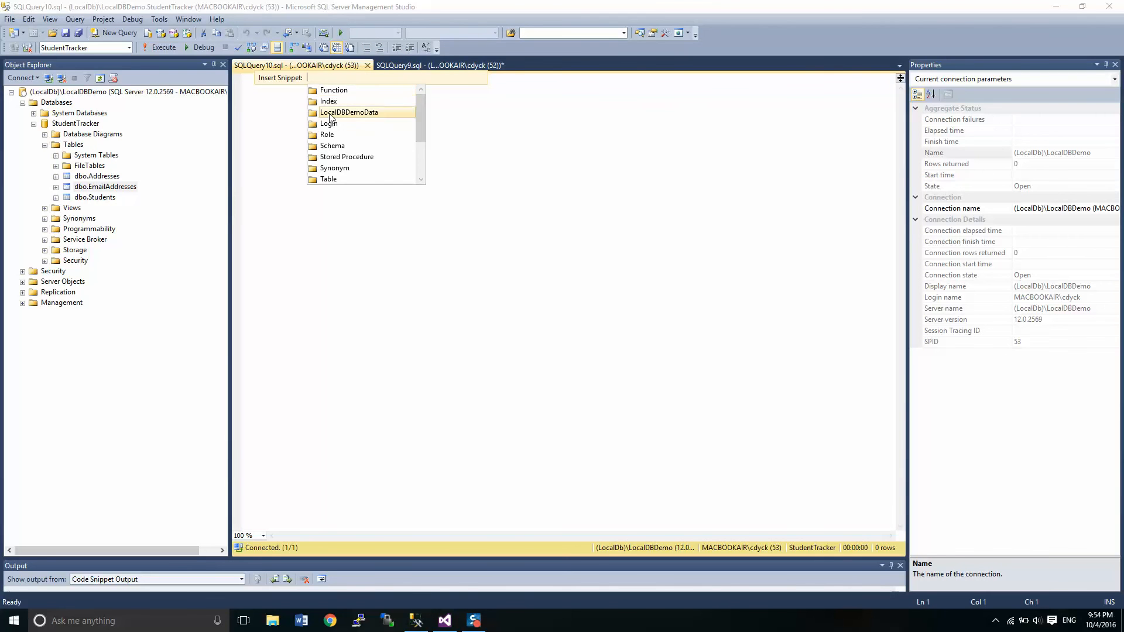
click(348, 112)
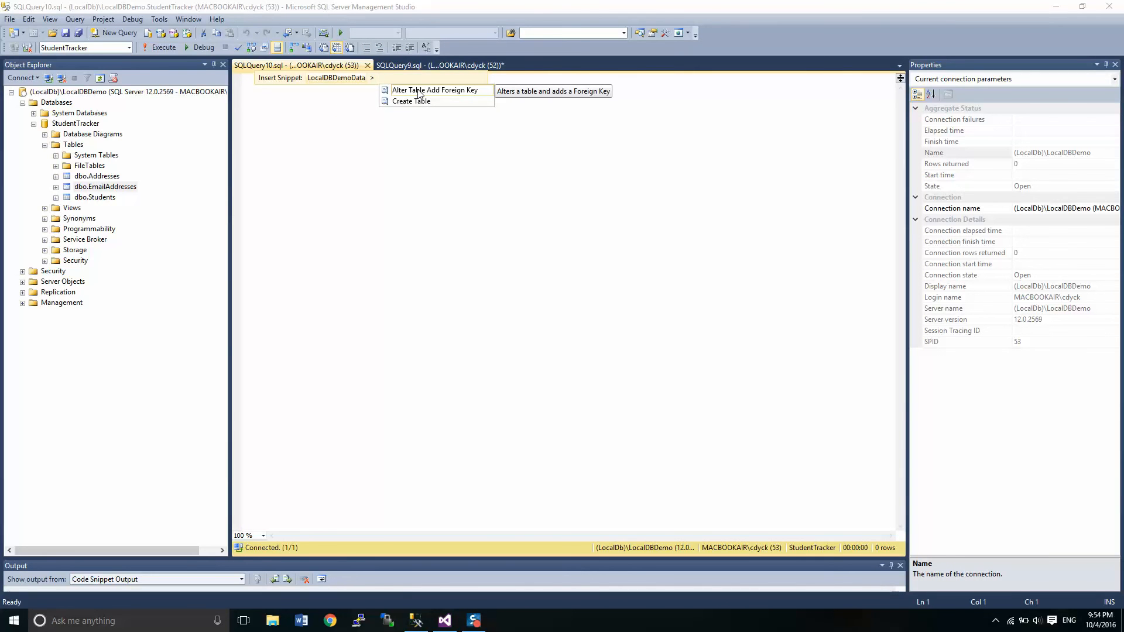
click(434, 90)
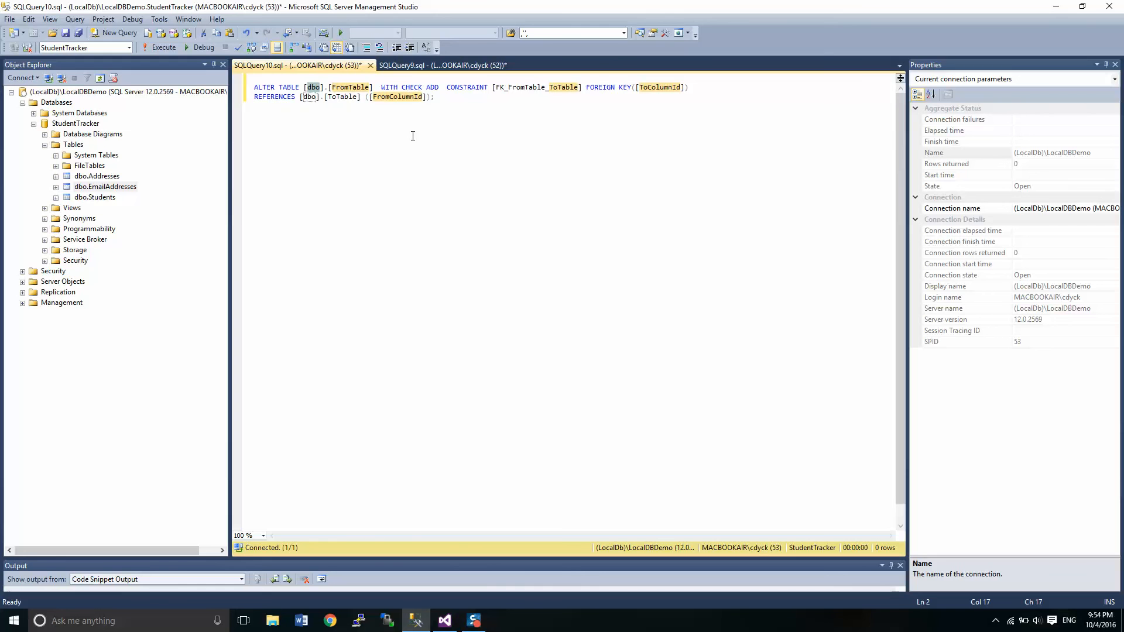
Replace placeholders with EmailAddresses, FK_EmailAddresses_Students, Students and StudentId, then add GO.
double_click(351, 87)
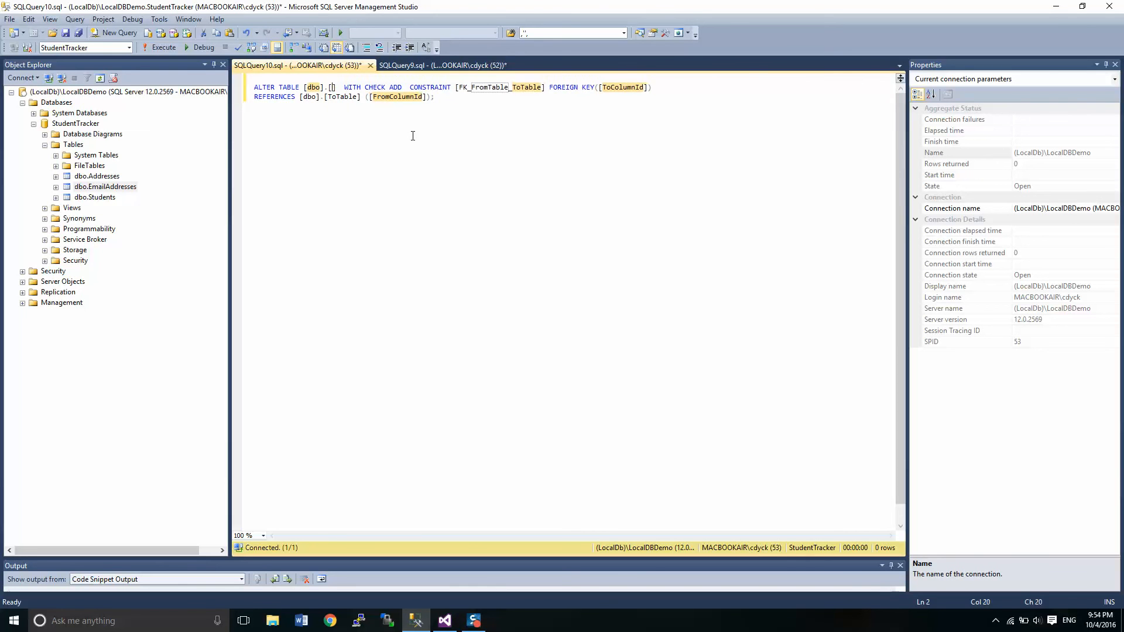
text(EmailAddresses)
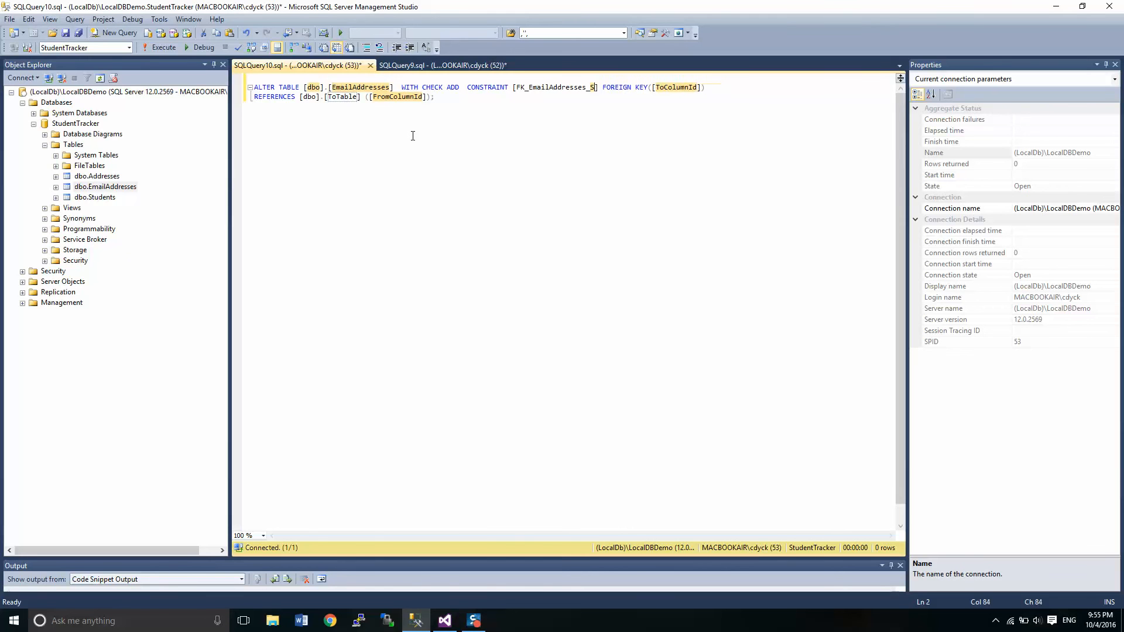
text(tudents)
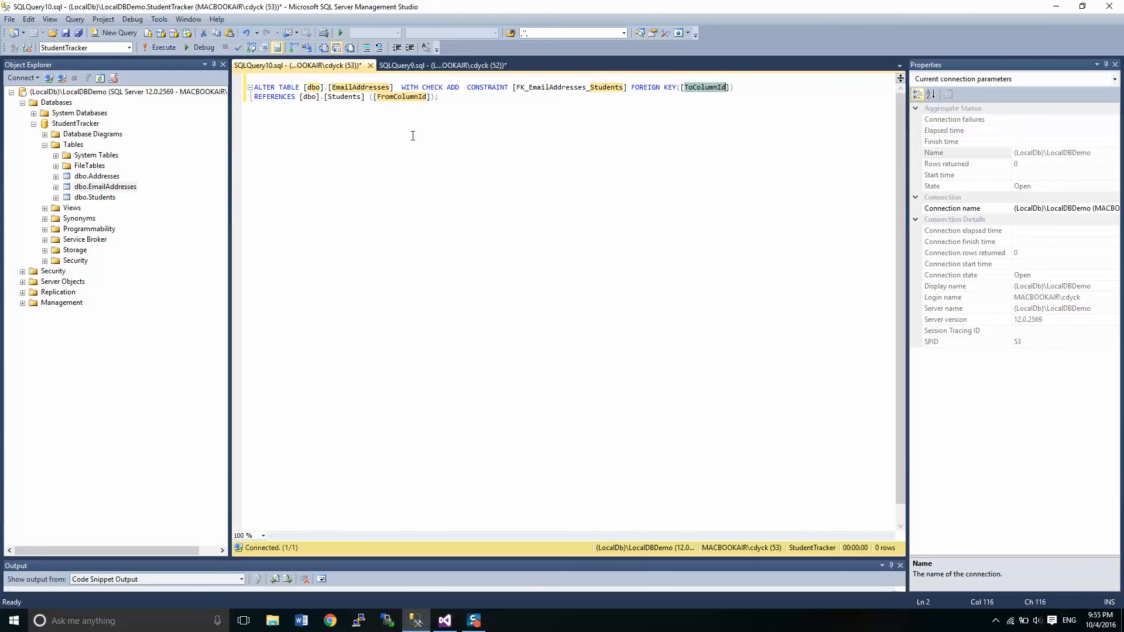
text(Student)
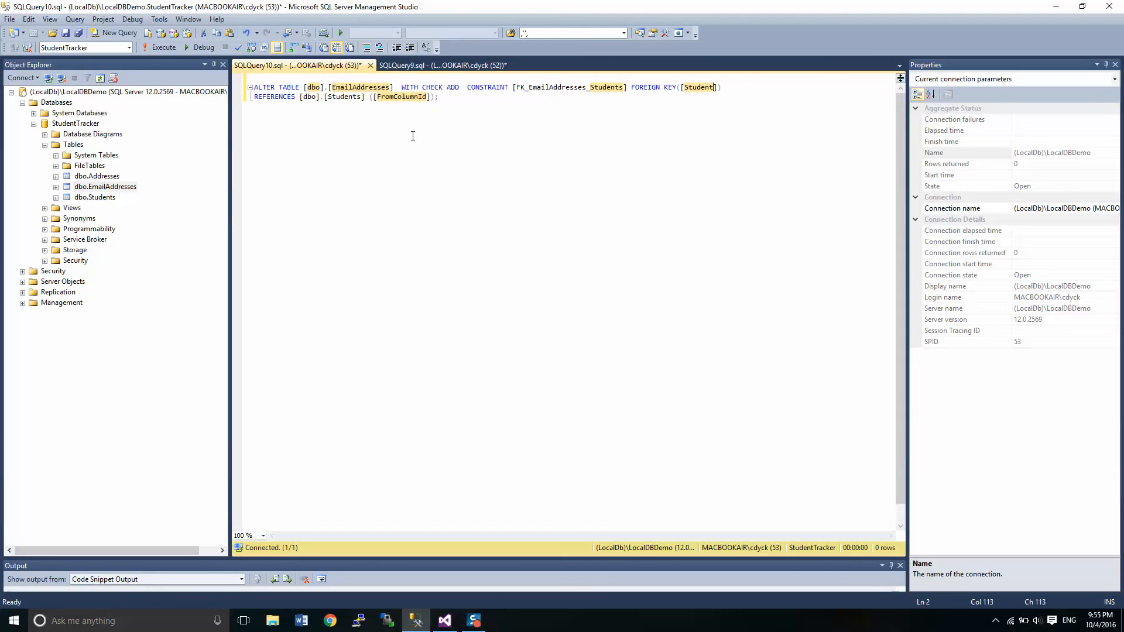
text(Id)
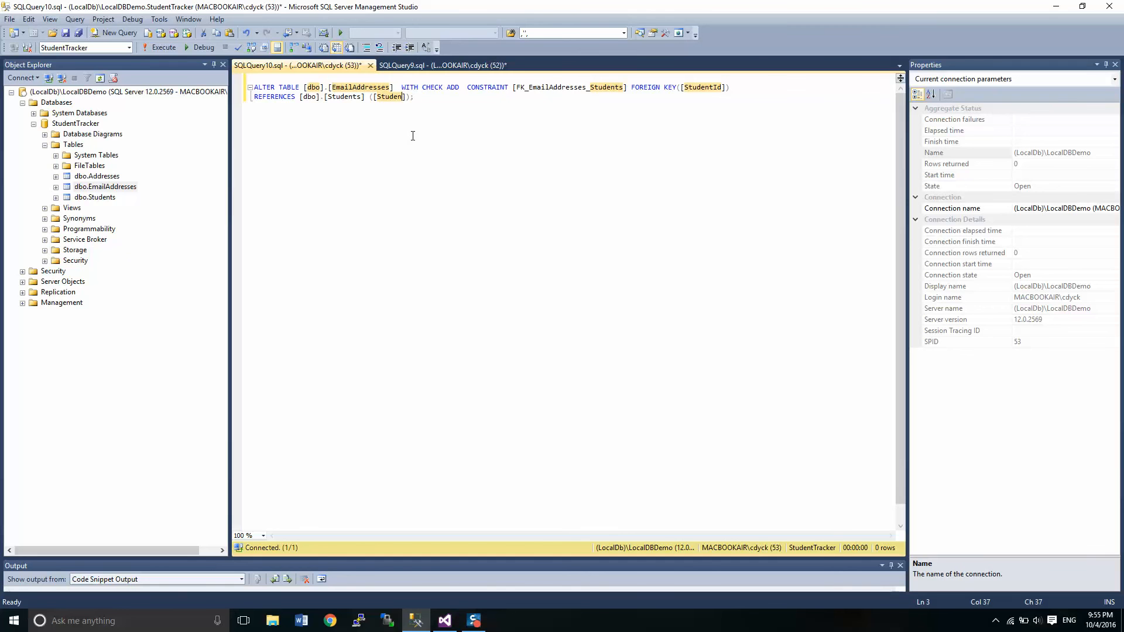
text(tId)
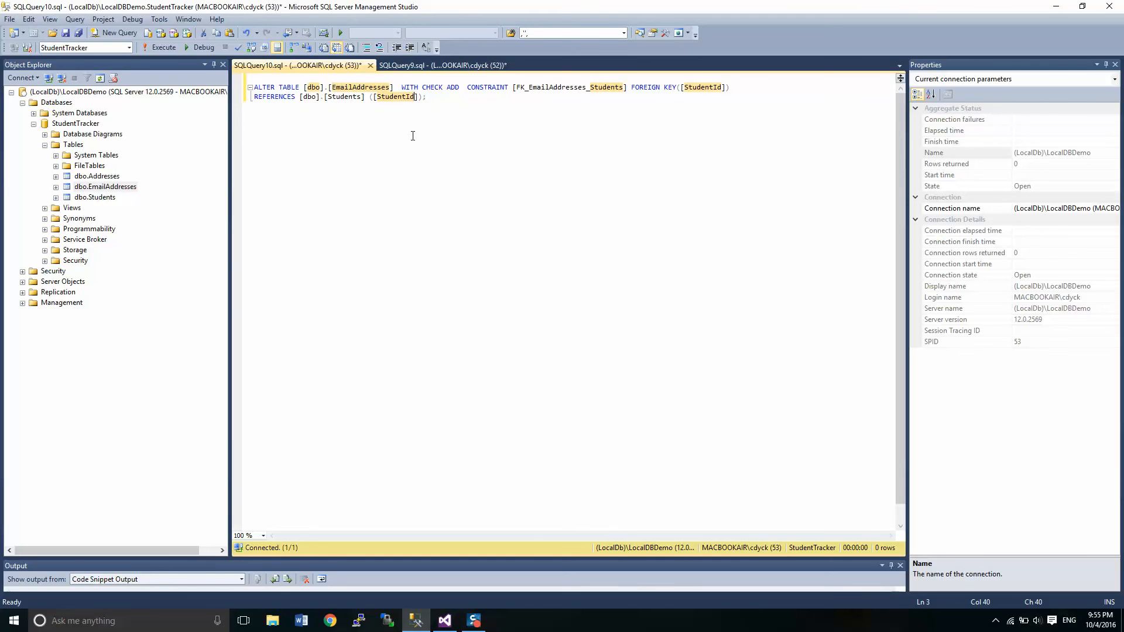
mouse_move(464, 112)
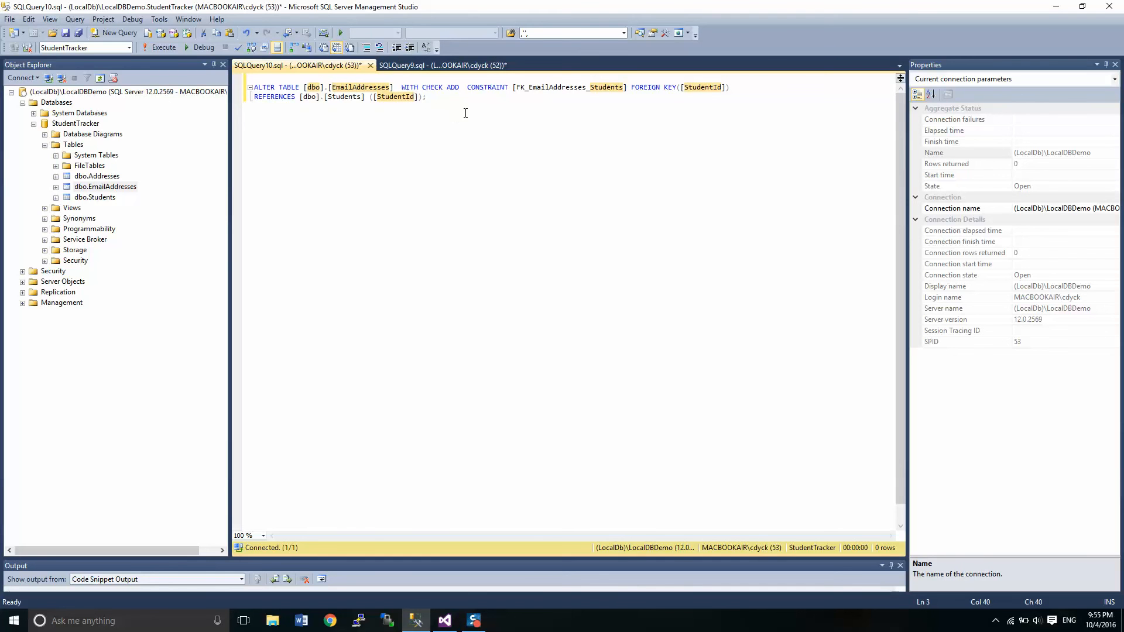
text(Go)
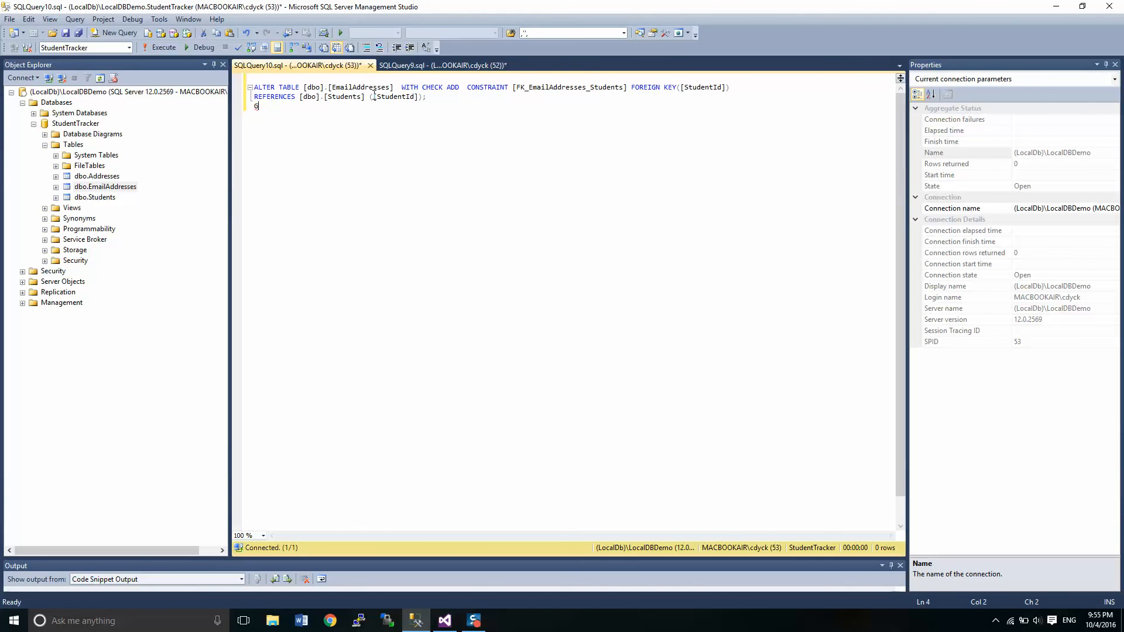
text(o)
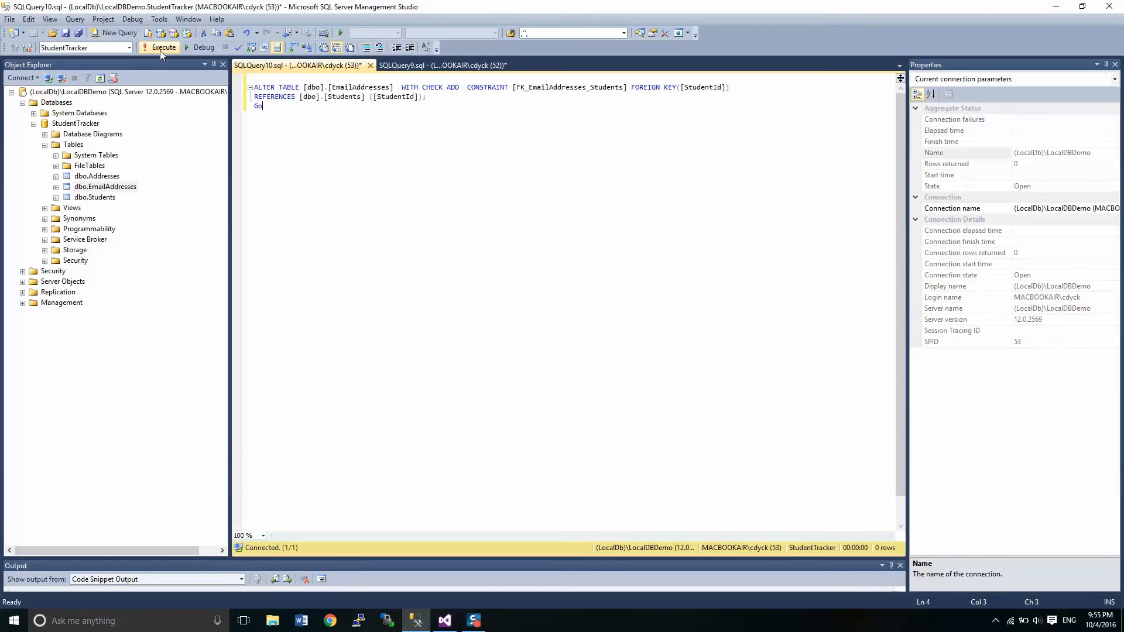
Execute the foreign key script and bring up the dbo.EmailAddresses context menu.
click(162, 47)
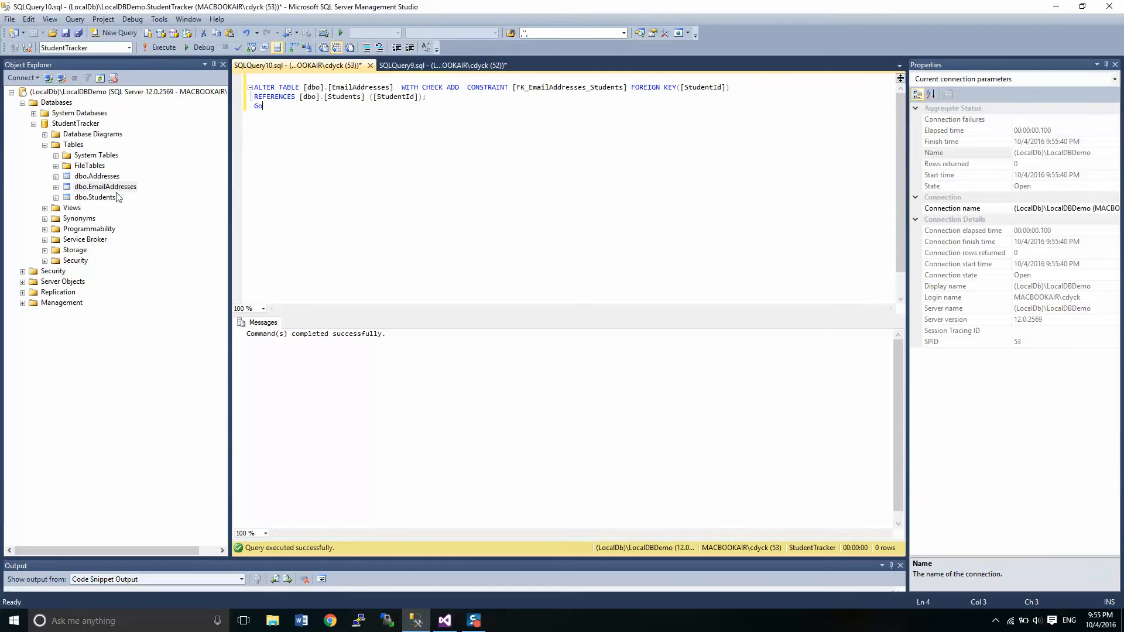
click(104, 186)
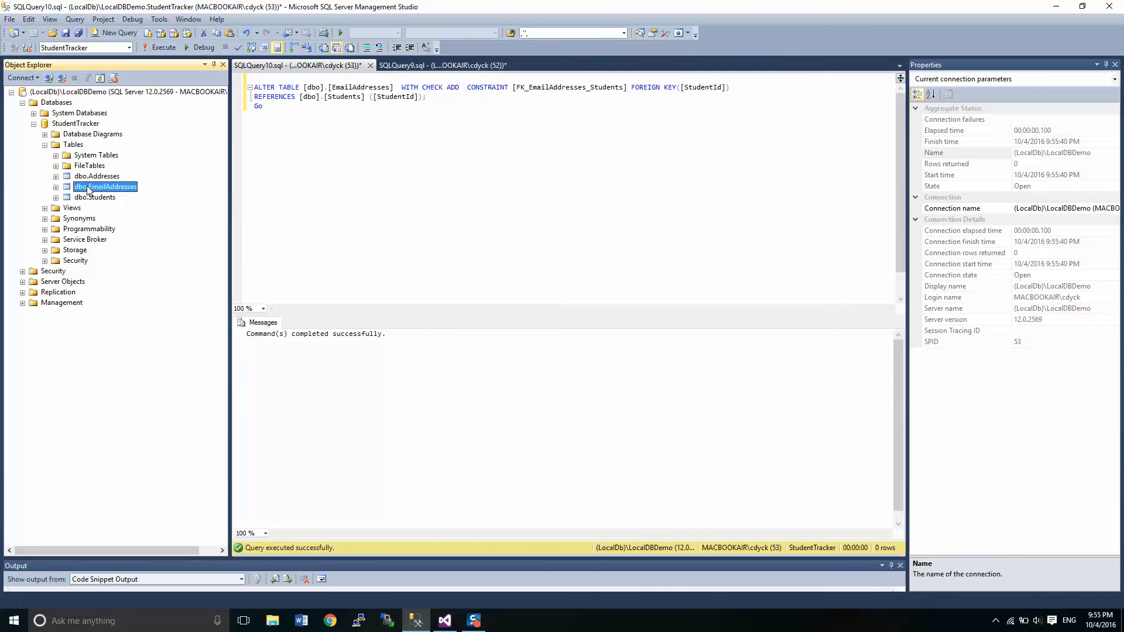
right_click(105, 186)
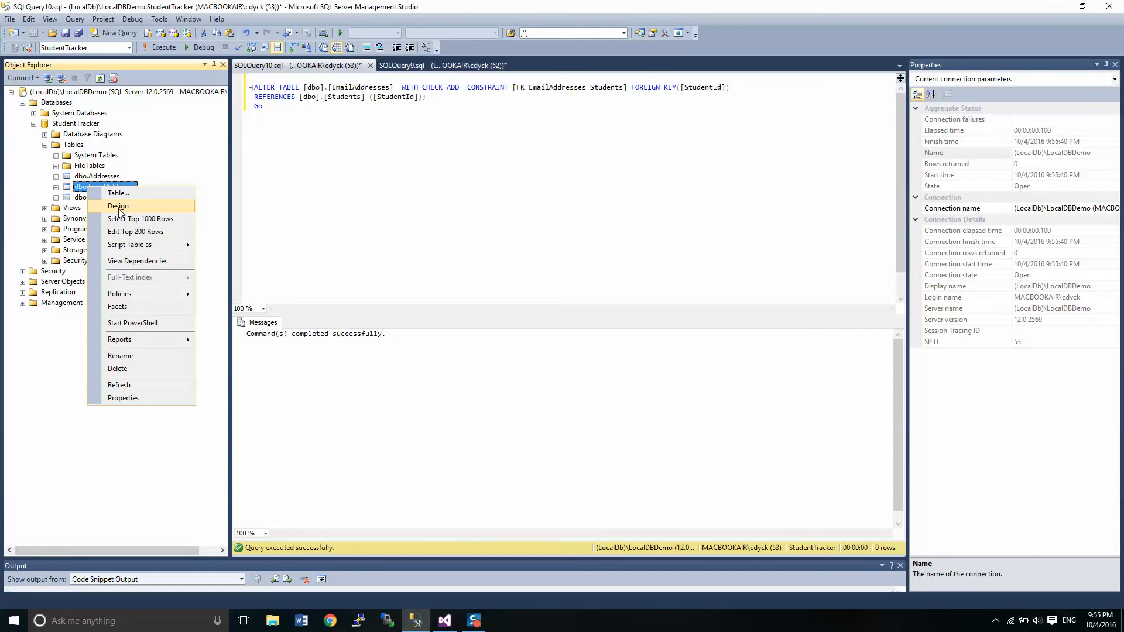
mouse_move(143, 245)
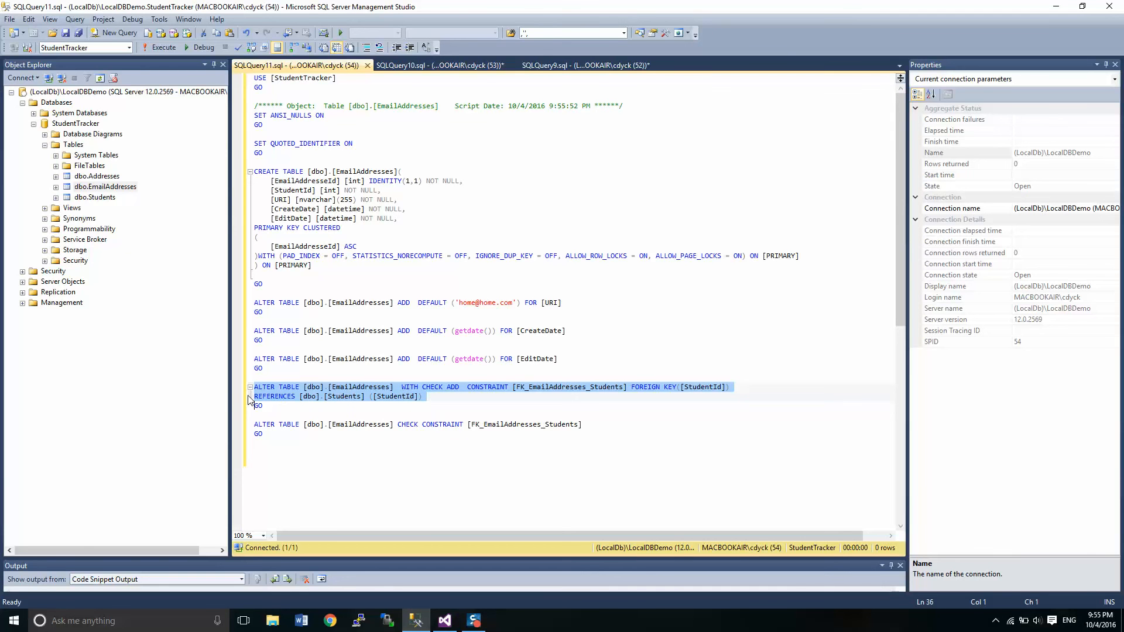
right_click(105, 186)
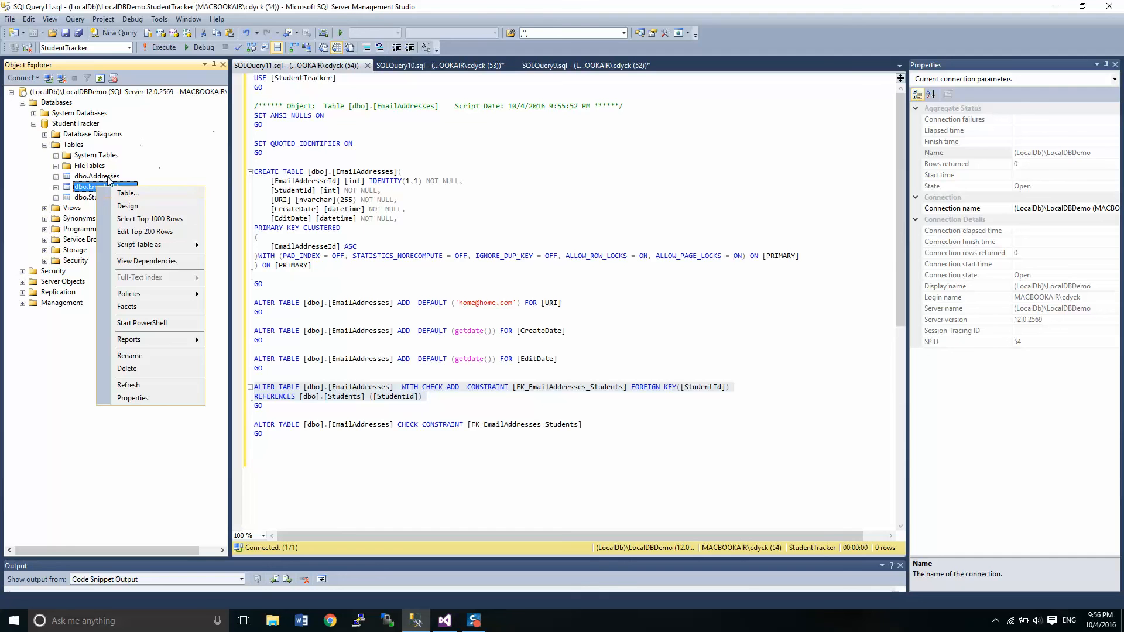
click(127, 205)
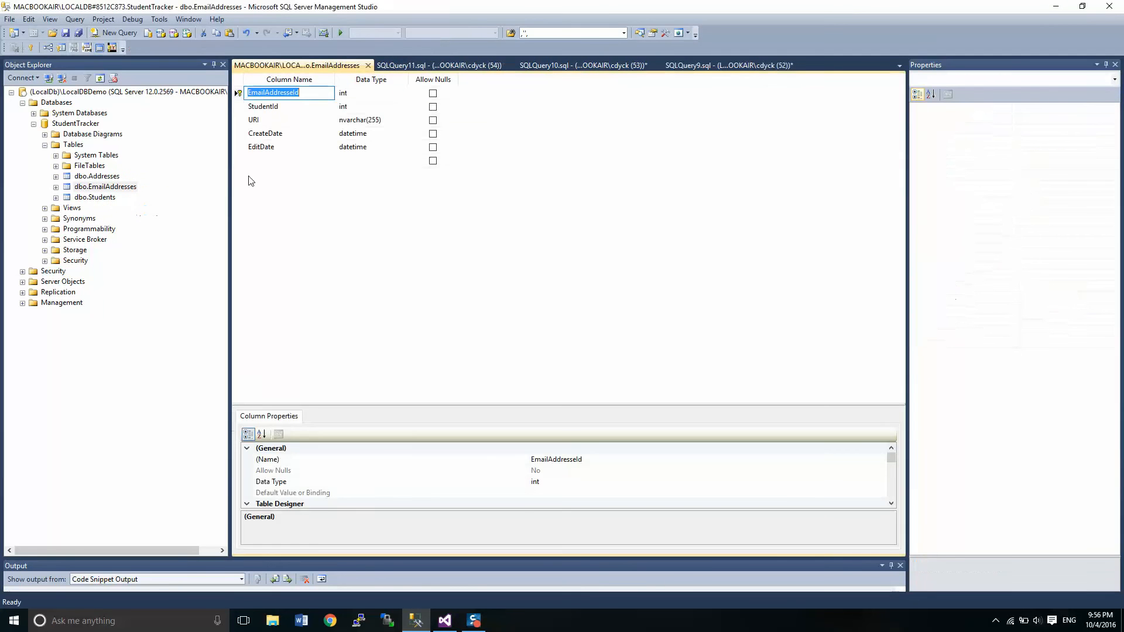
right_click(272, 106)
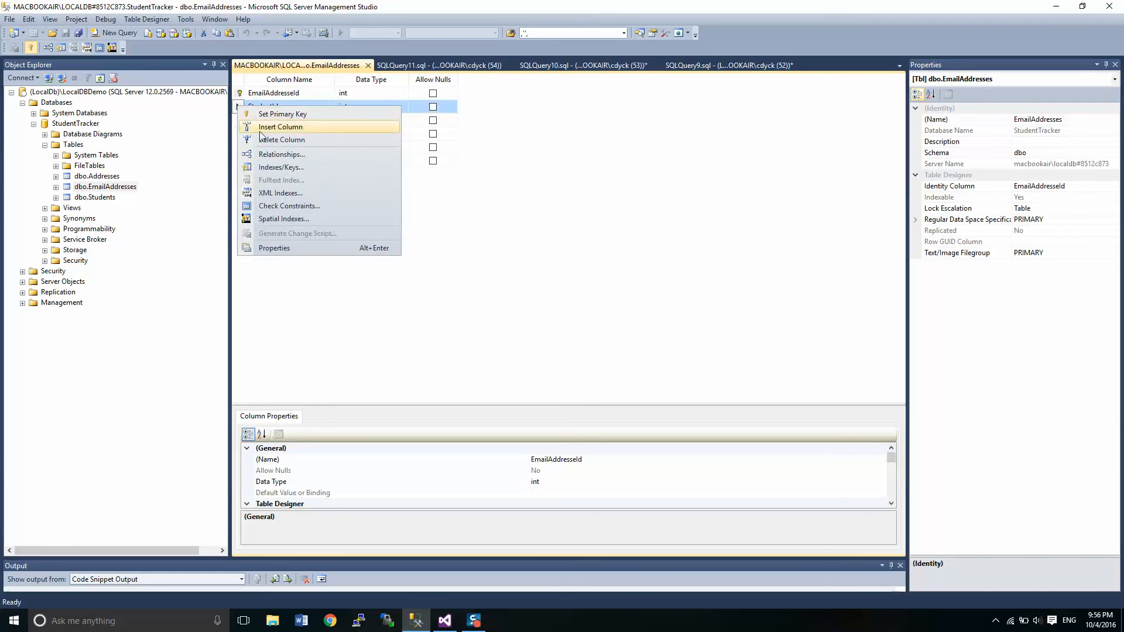
click(281, 154)
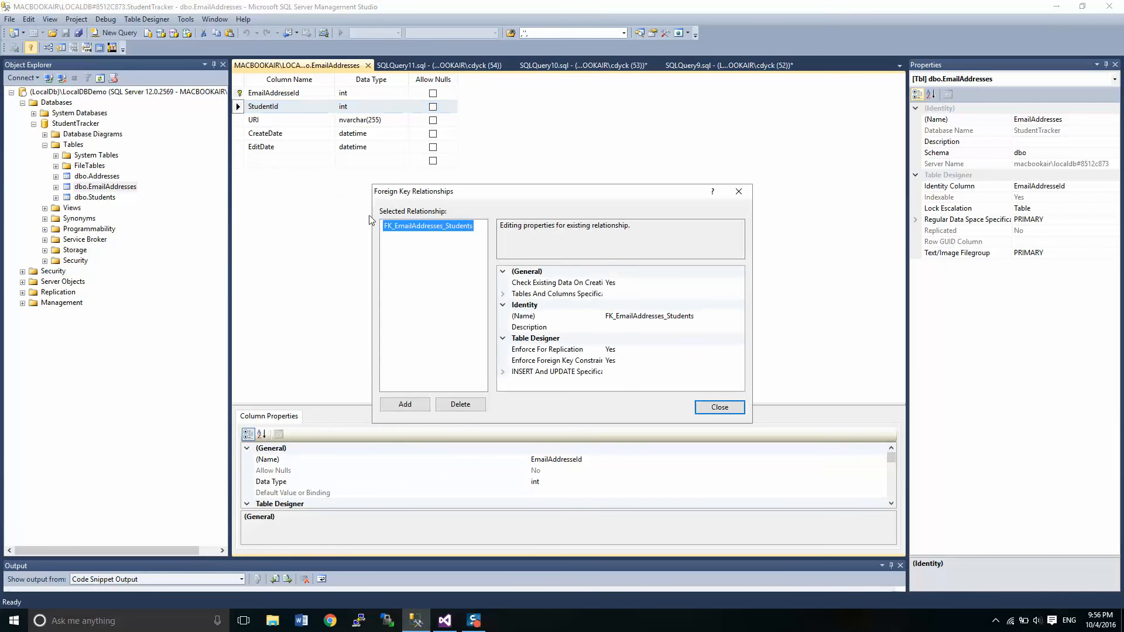
mouse_move(472, 231)
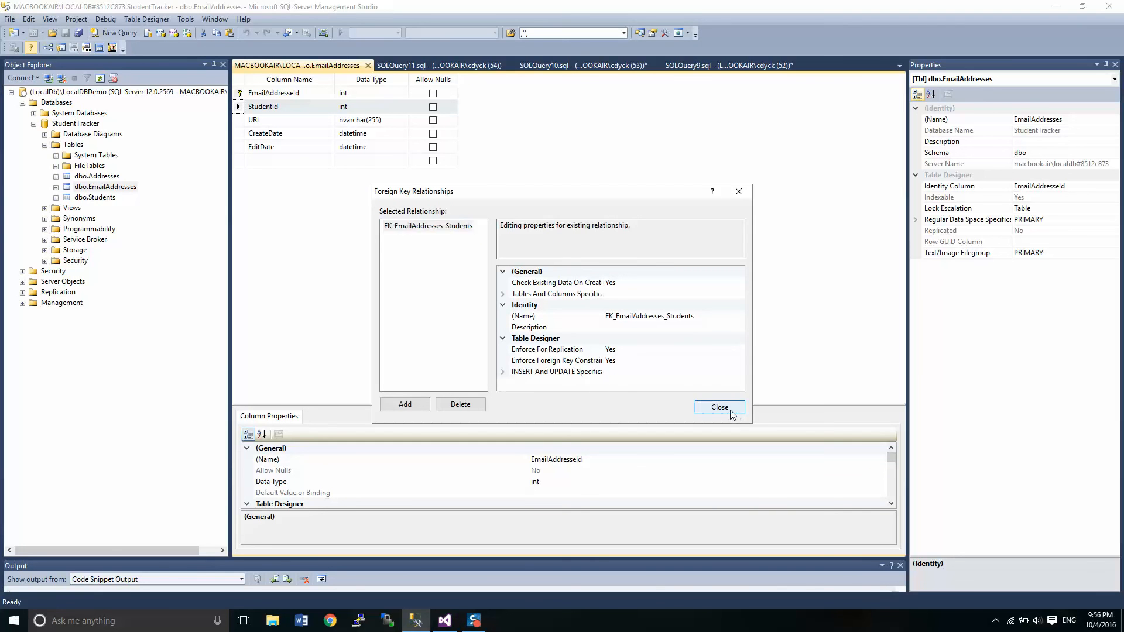
click(720, 407)
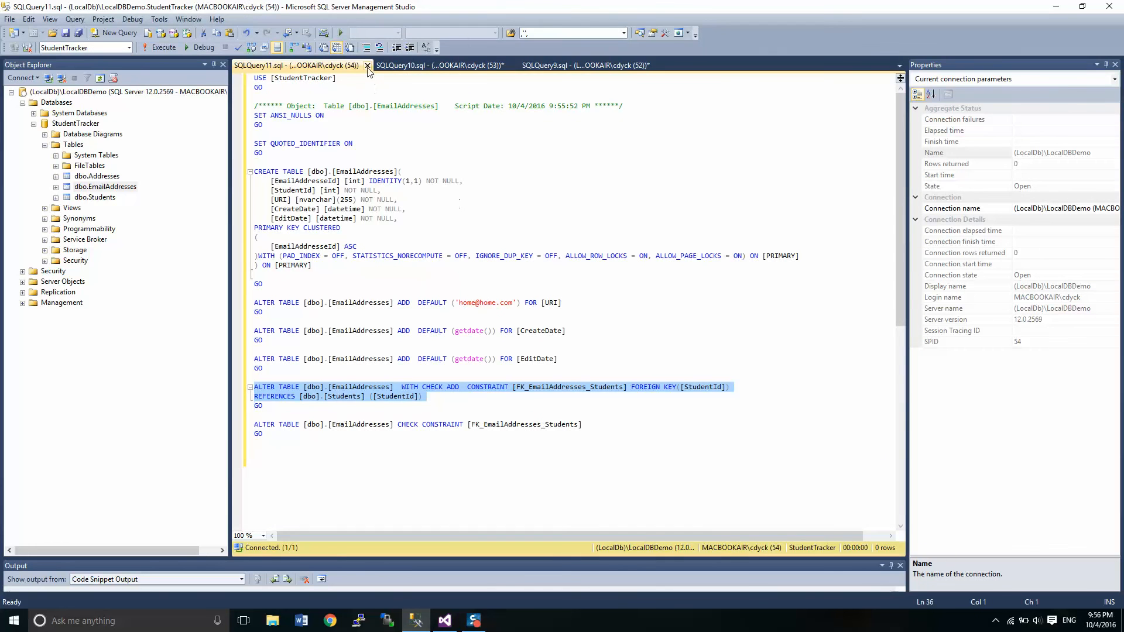
Close the generated script and the create-table query, choosing not to save SQLQuery9.sql.
click(367, 65)
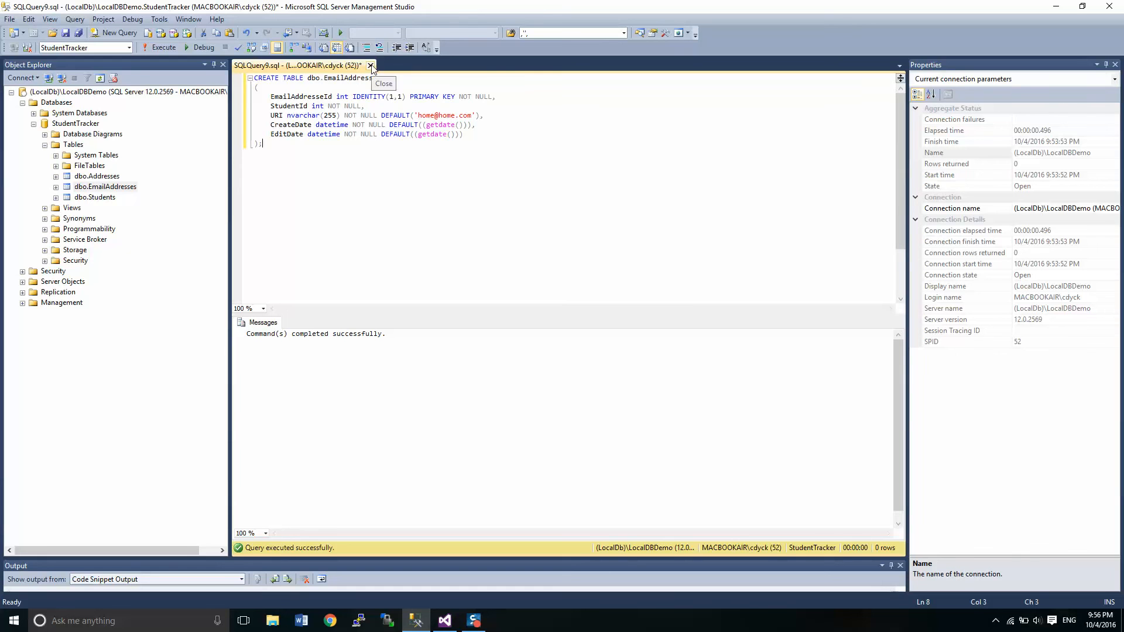
click(370, 65)
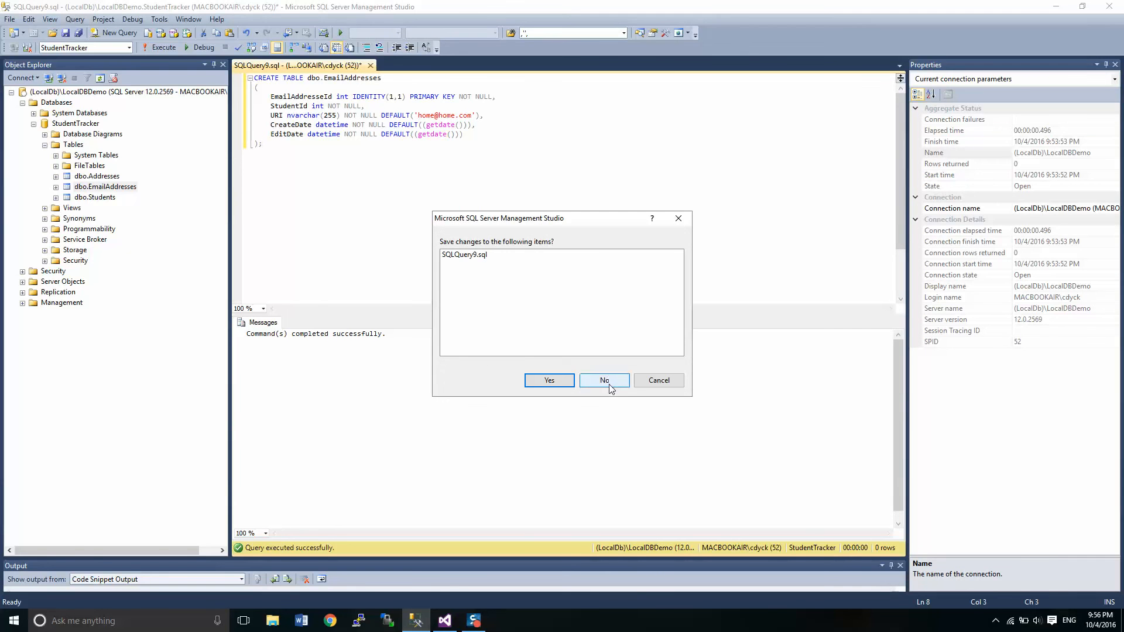
click(604, 380)
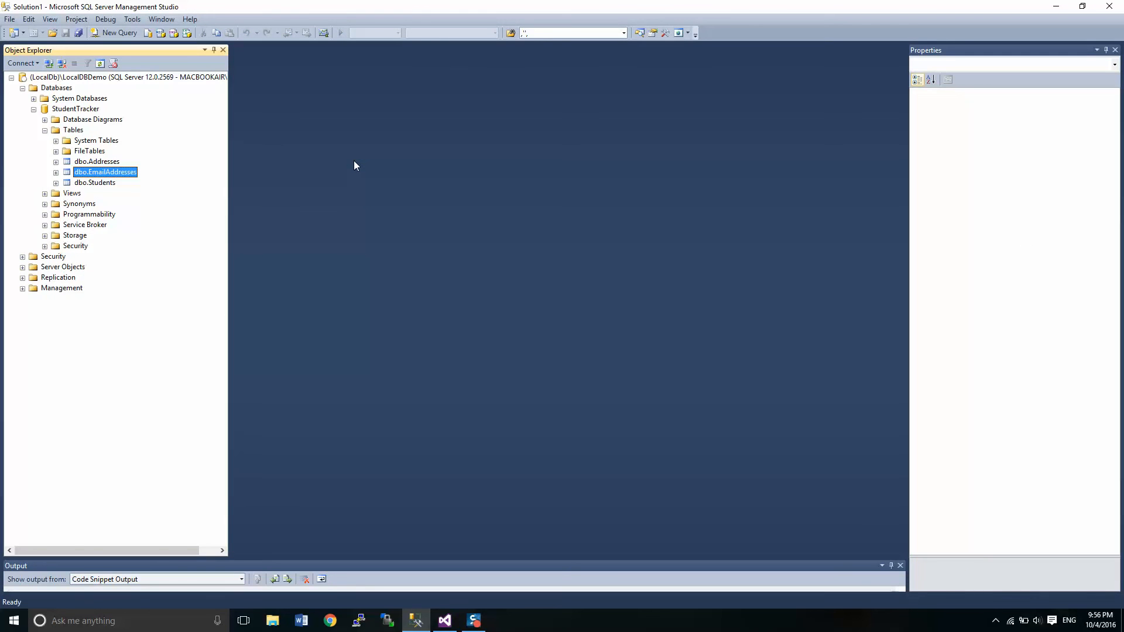